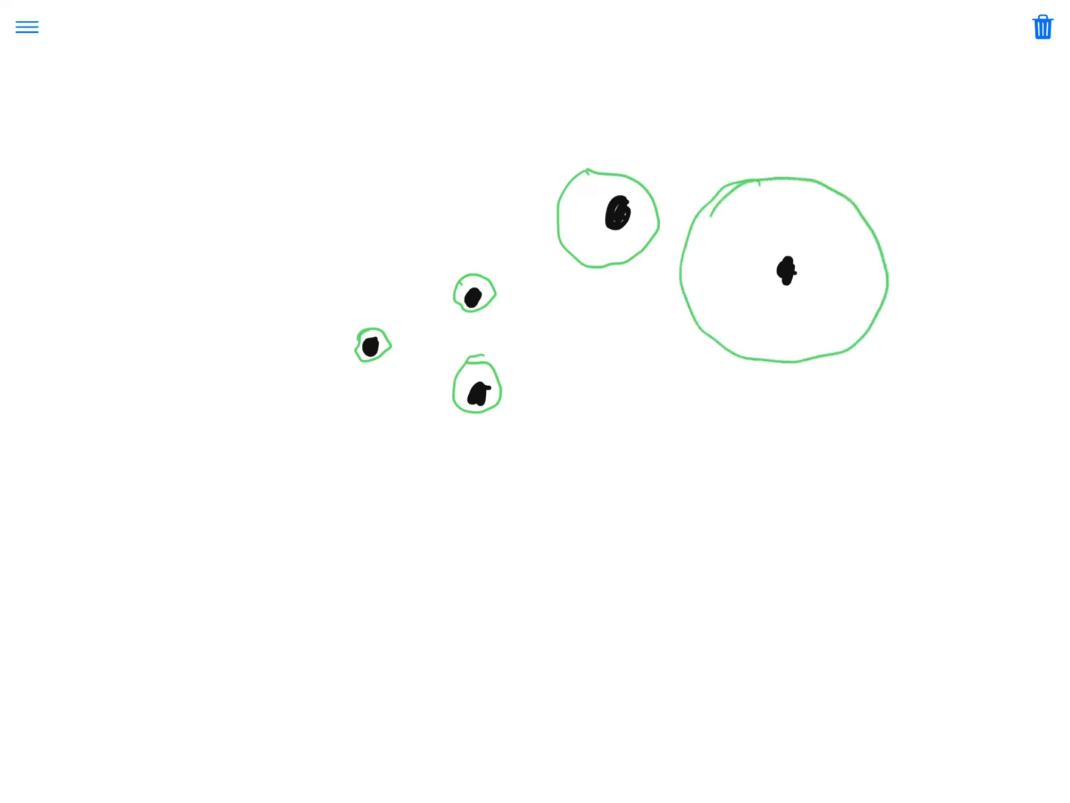
Draw a horizontal axis below the circles and a vertical axis to their left.
drag(322, 532, 847, 534)
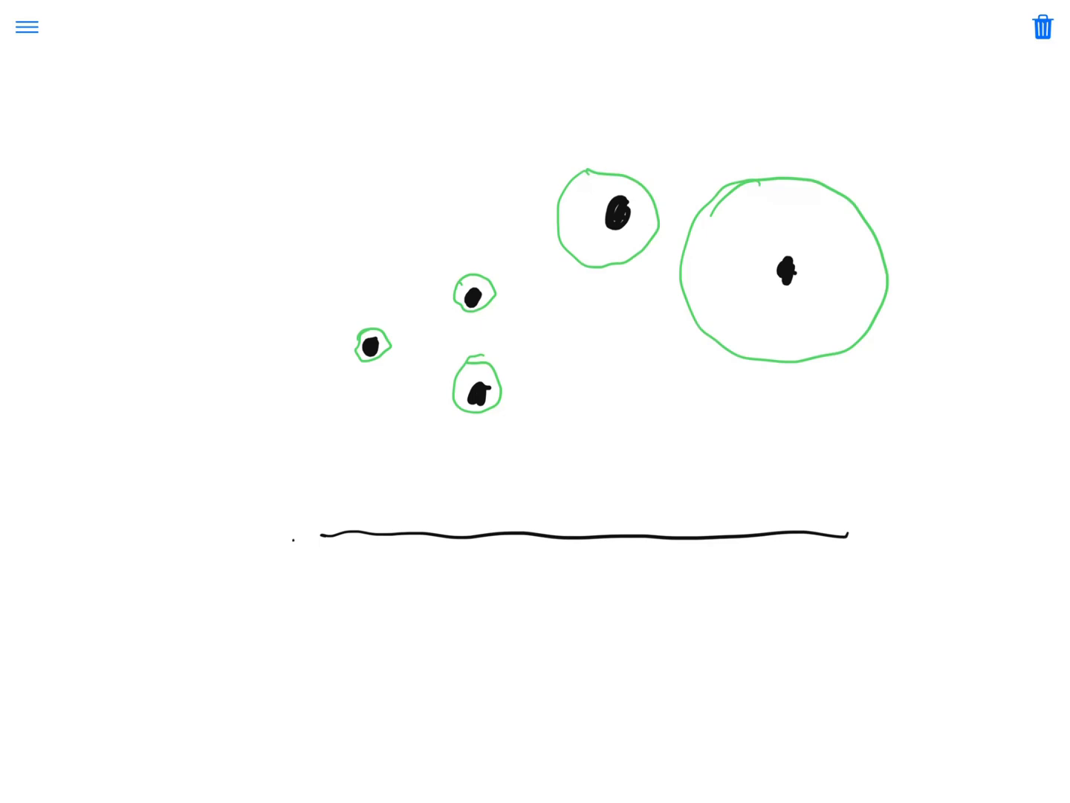
drag(301, 99, 296, 536)
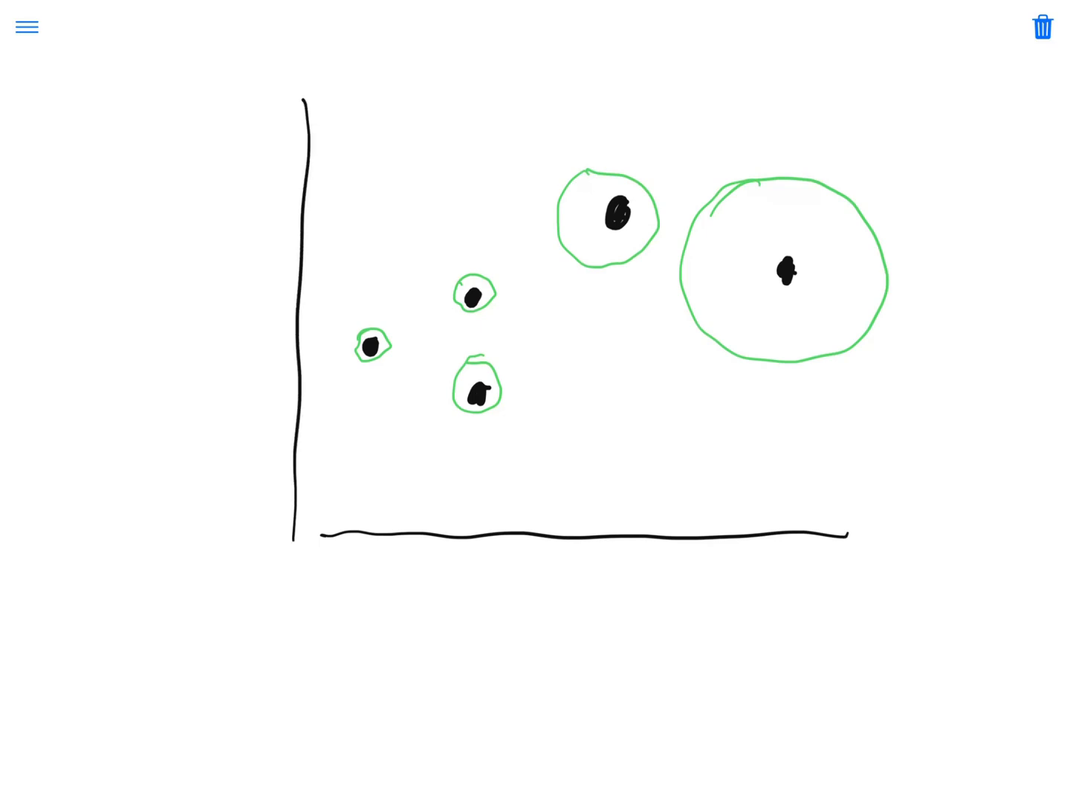
drag(520, 338, 530, 521)
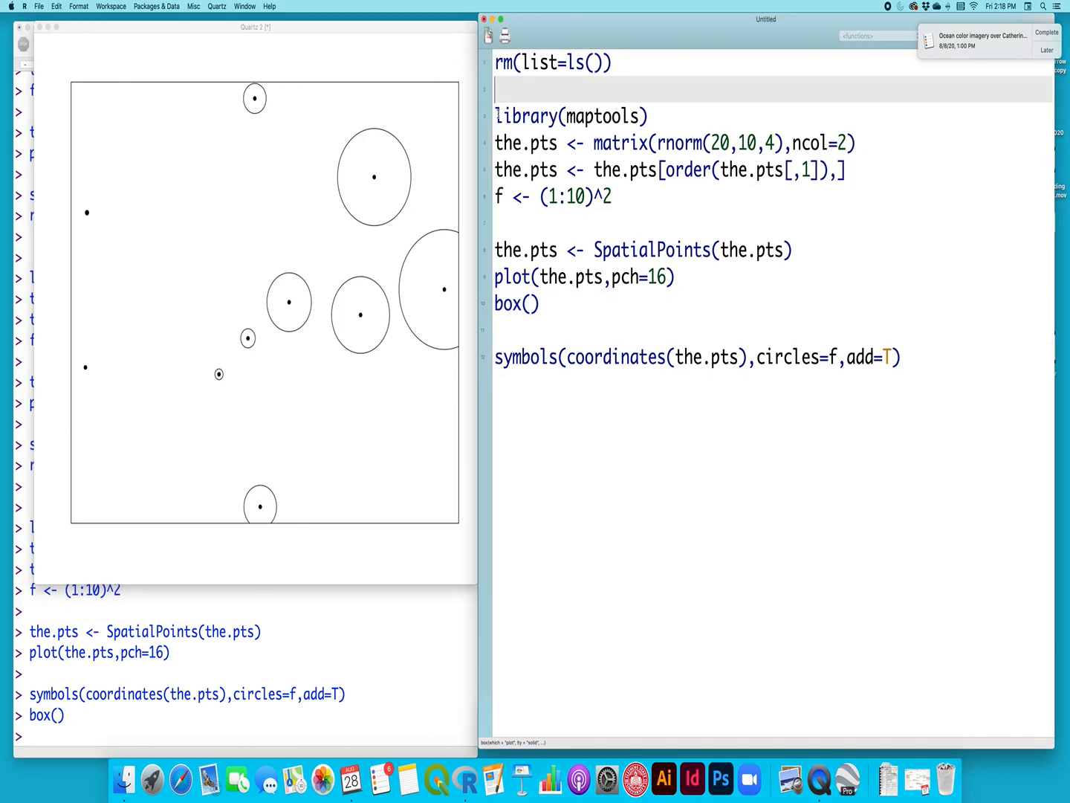
double_click(570, 116)
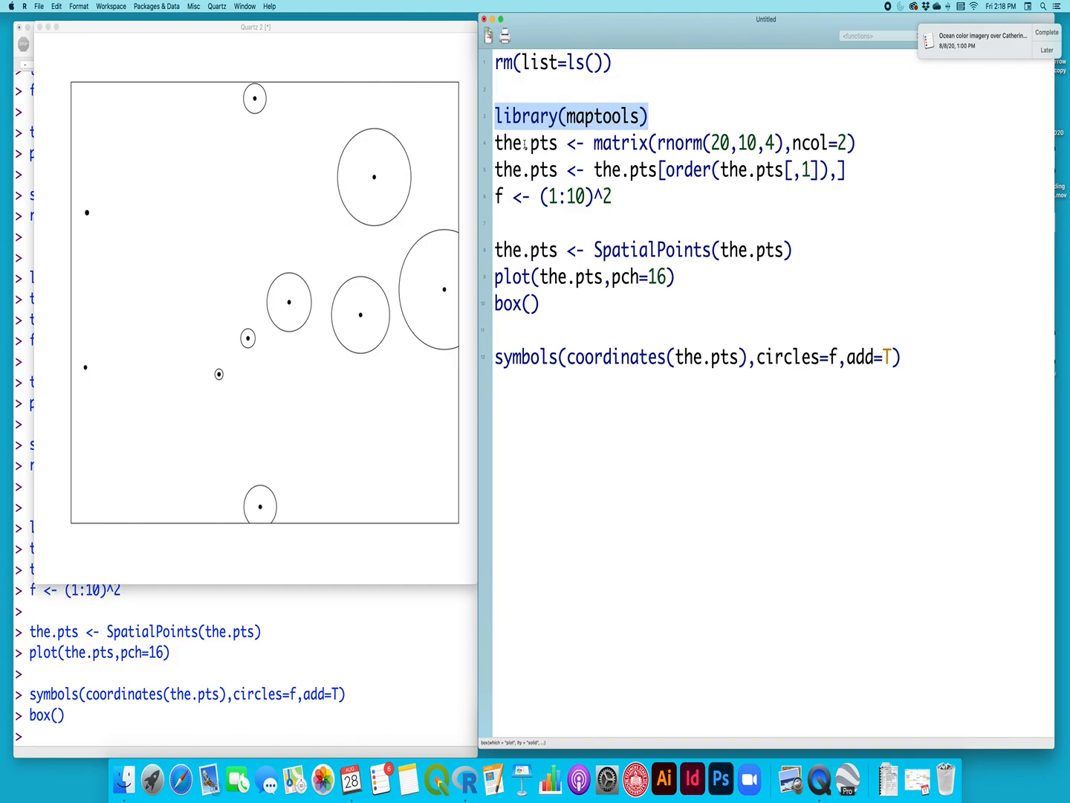
click(520, 144)
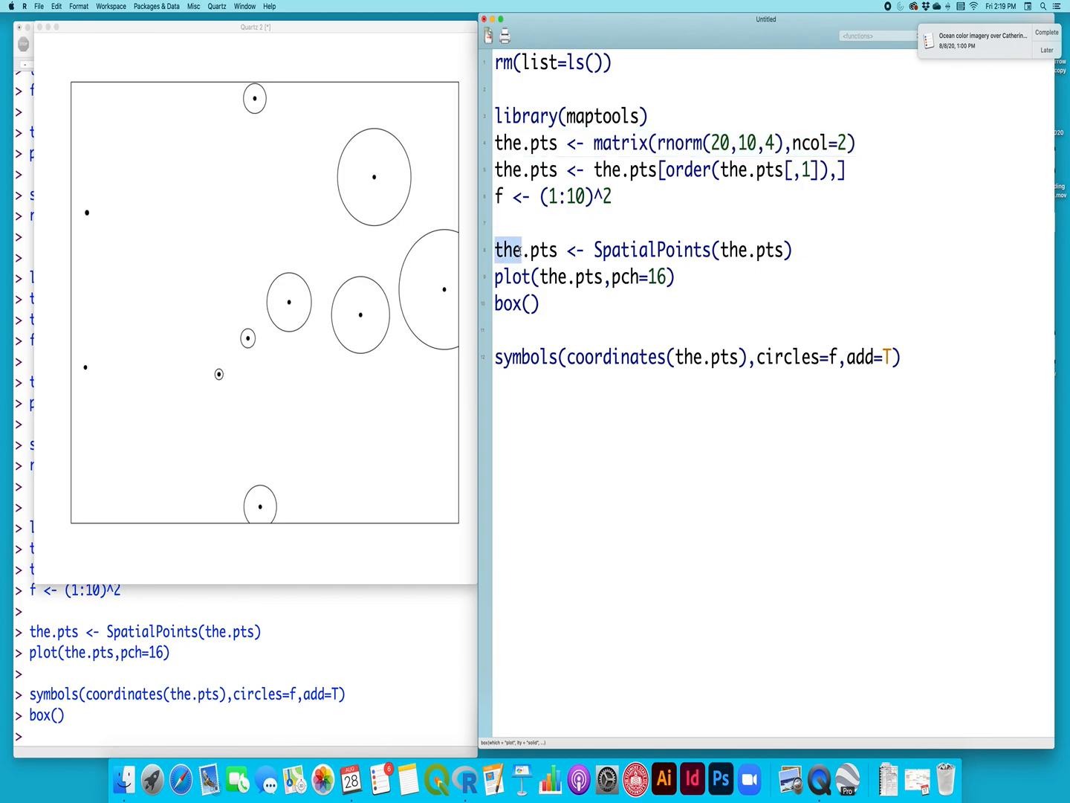
triple_click(654, 249)
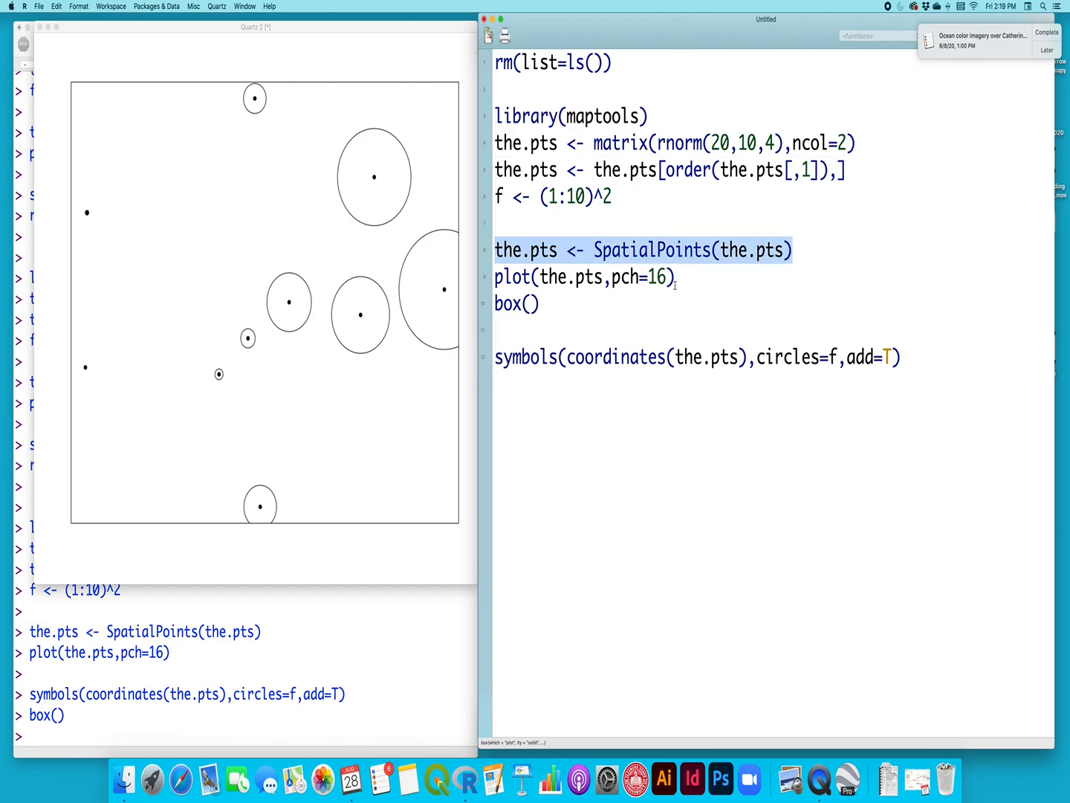
click(583, 277)
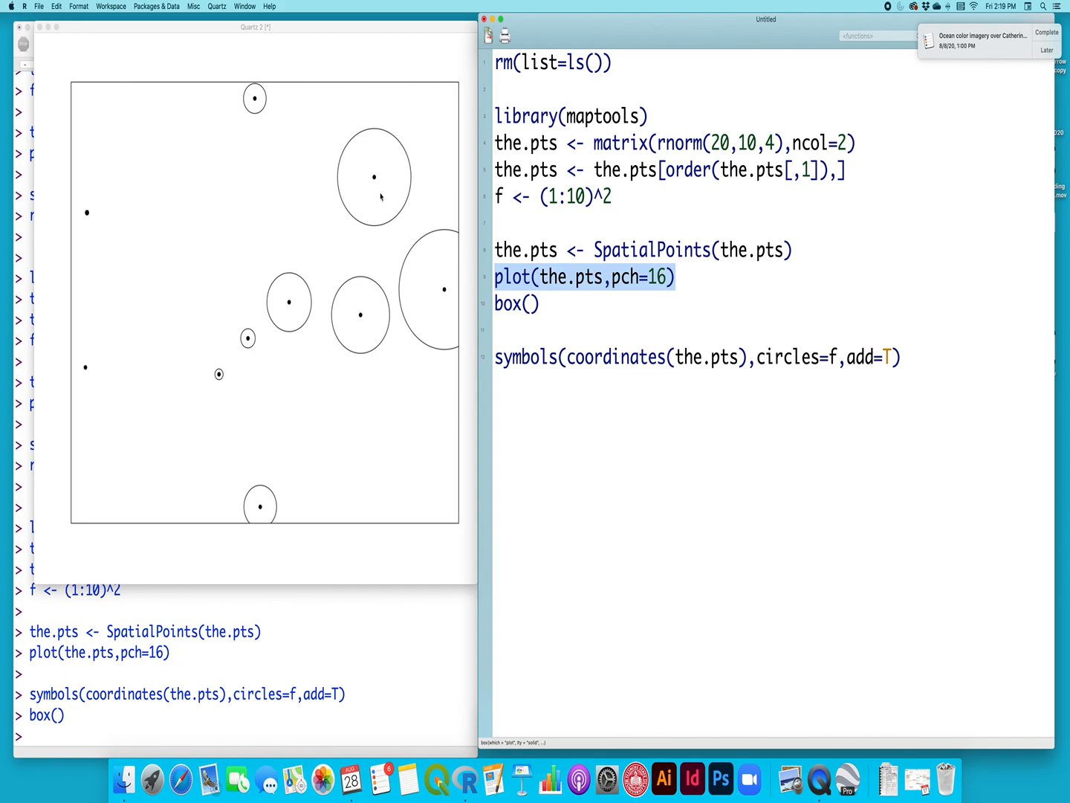
click(665, 293)
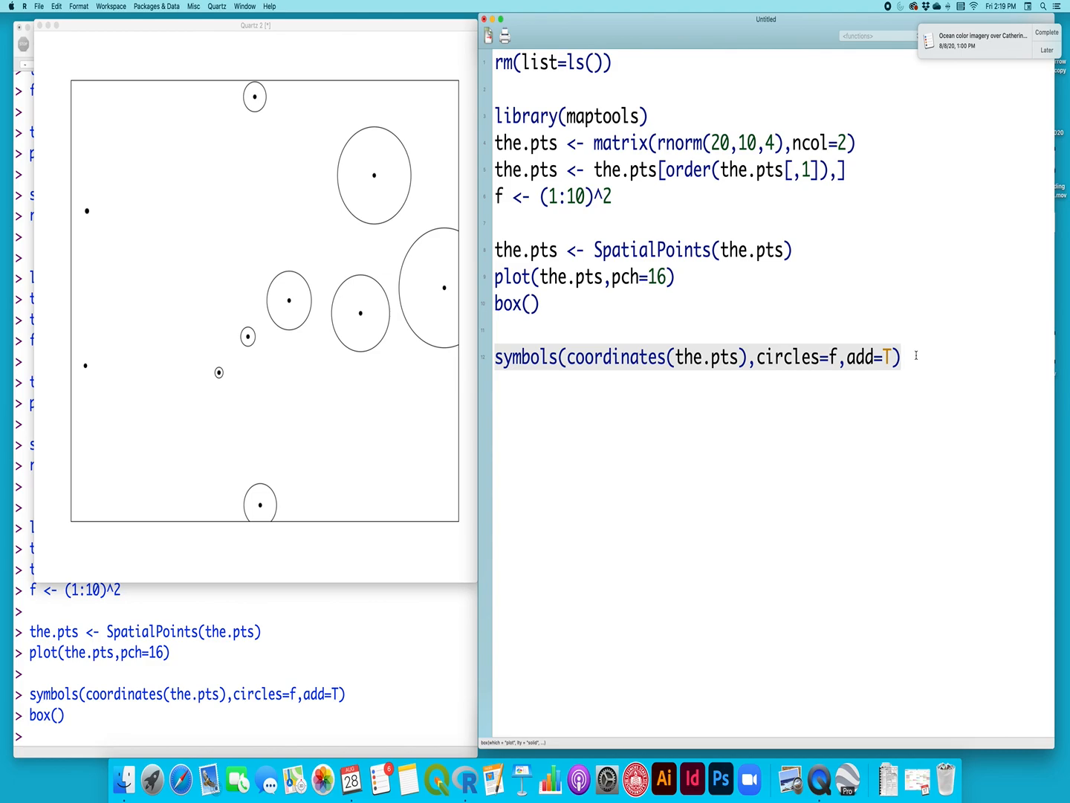
Add script lines coords <- coordinates(the.pts) and the column means of coords.
click(695, 357)
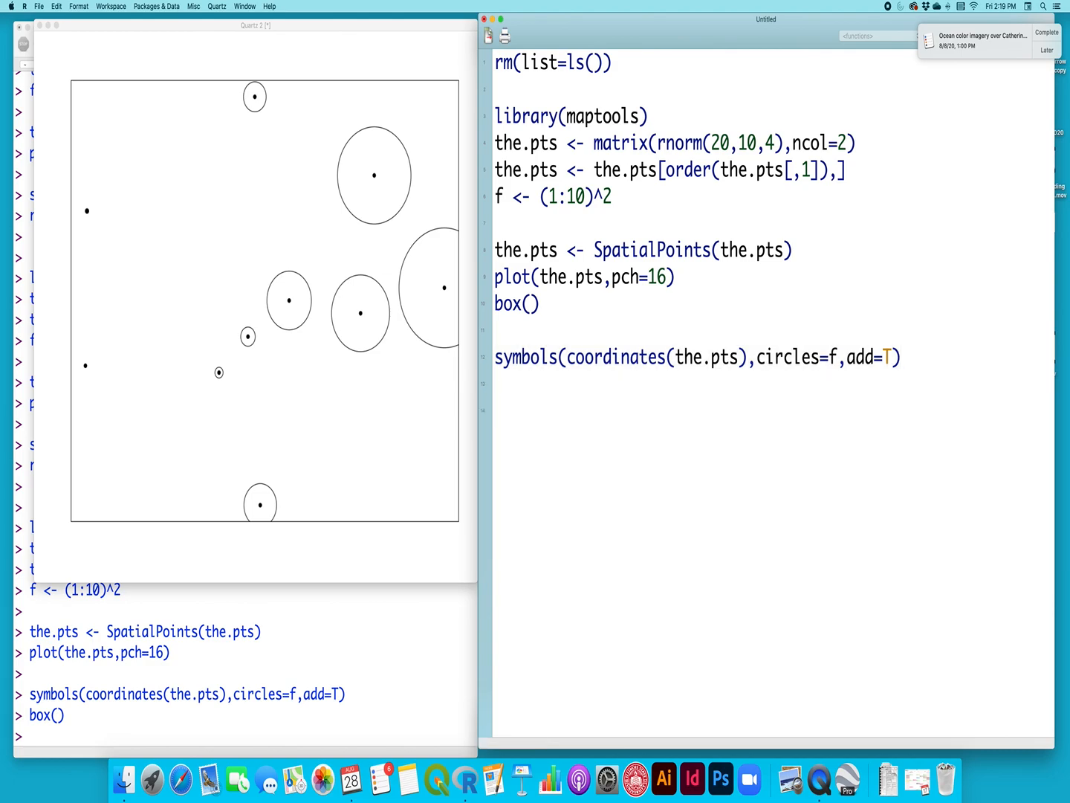
text(coord)
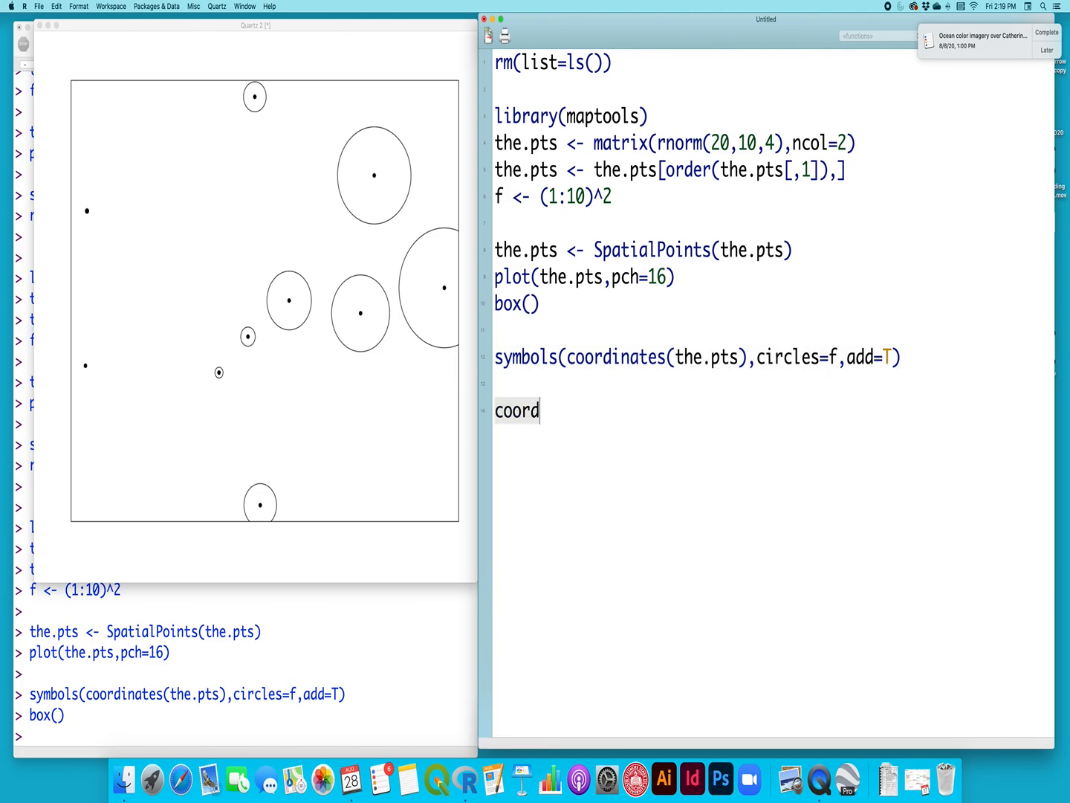
text(s <- cood)
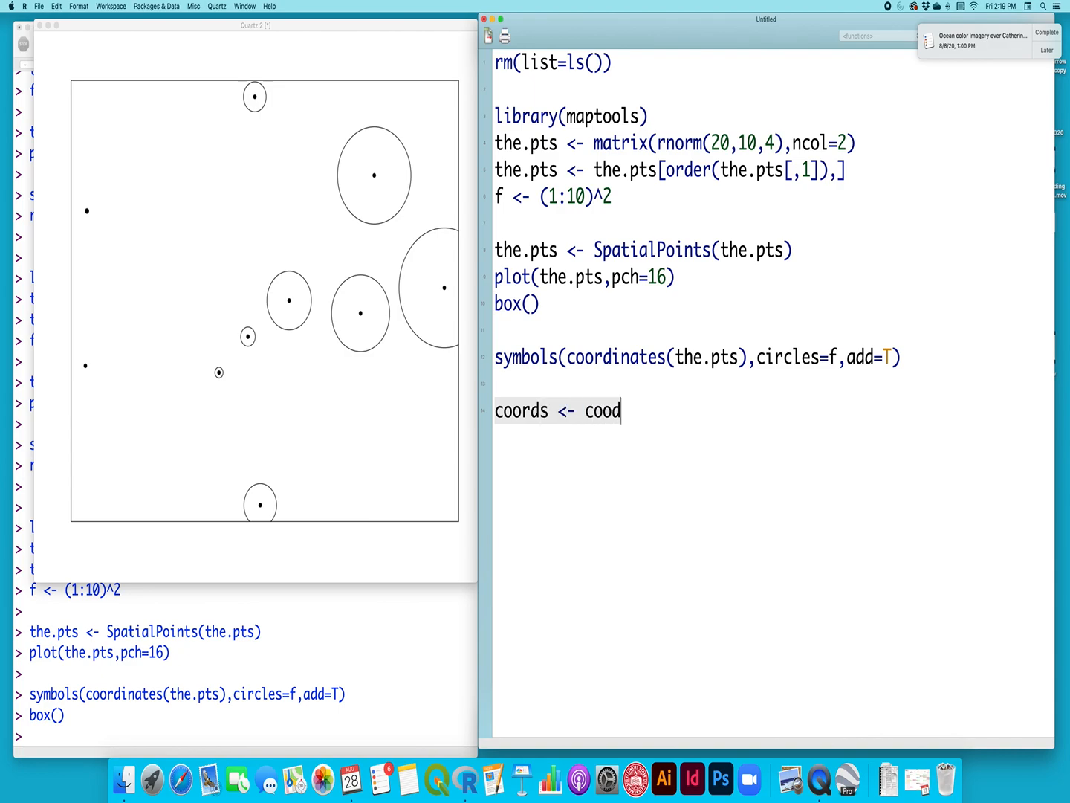
text(coordinates())
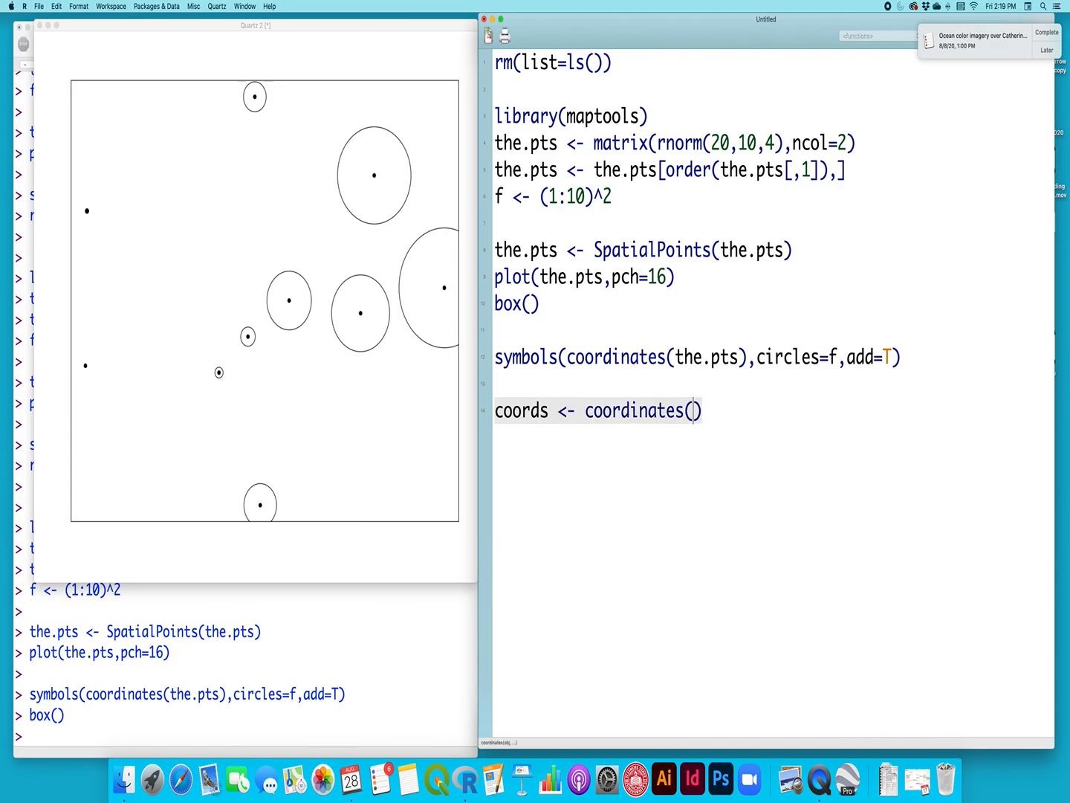
text(the.pts)
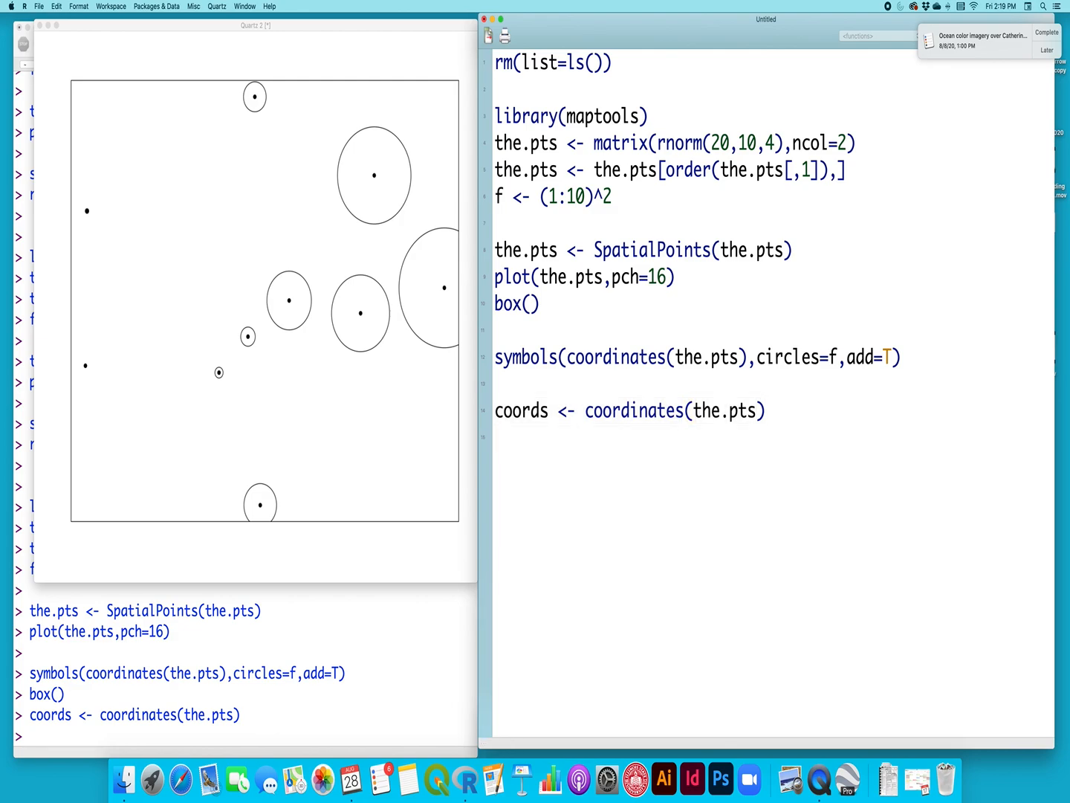
text(colMeans()
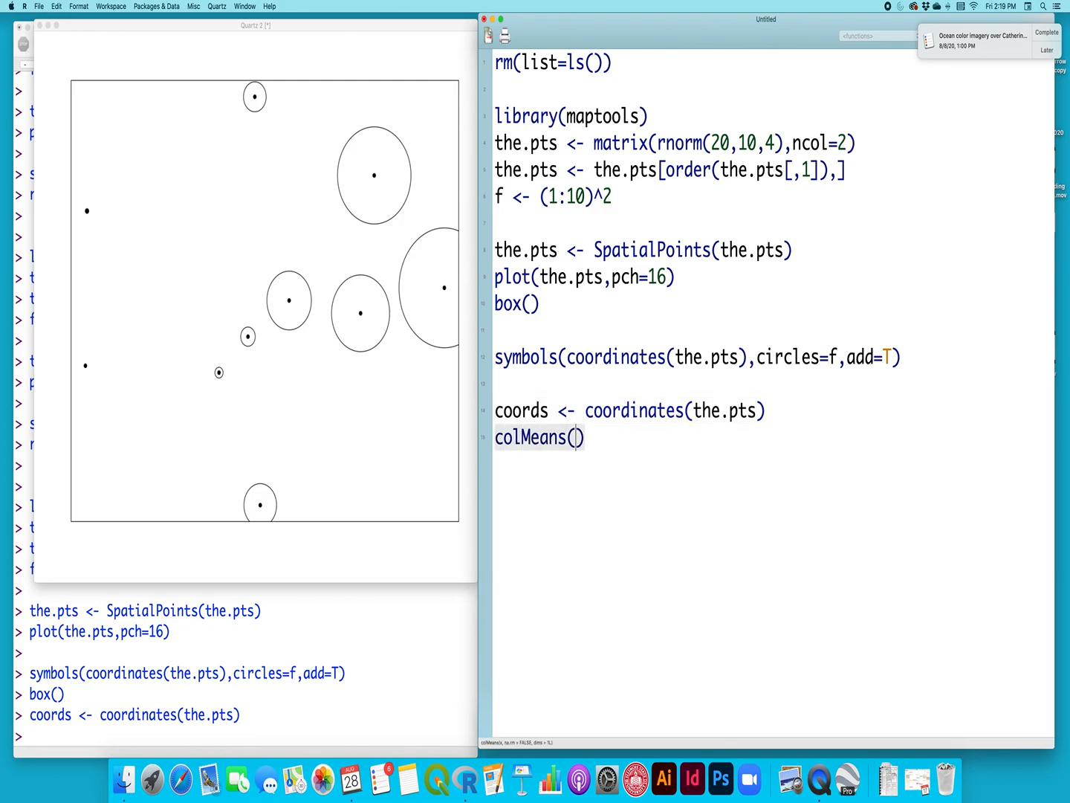
text(coords)
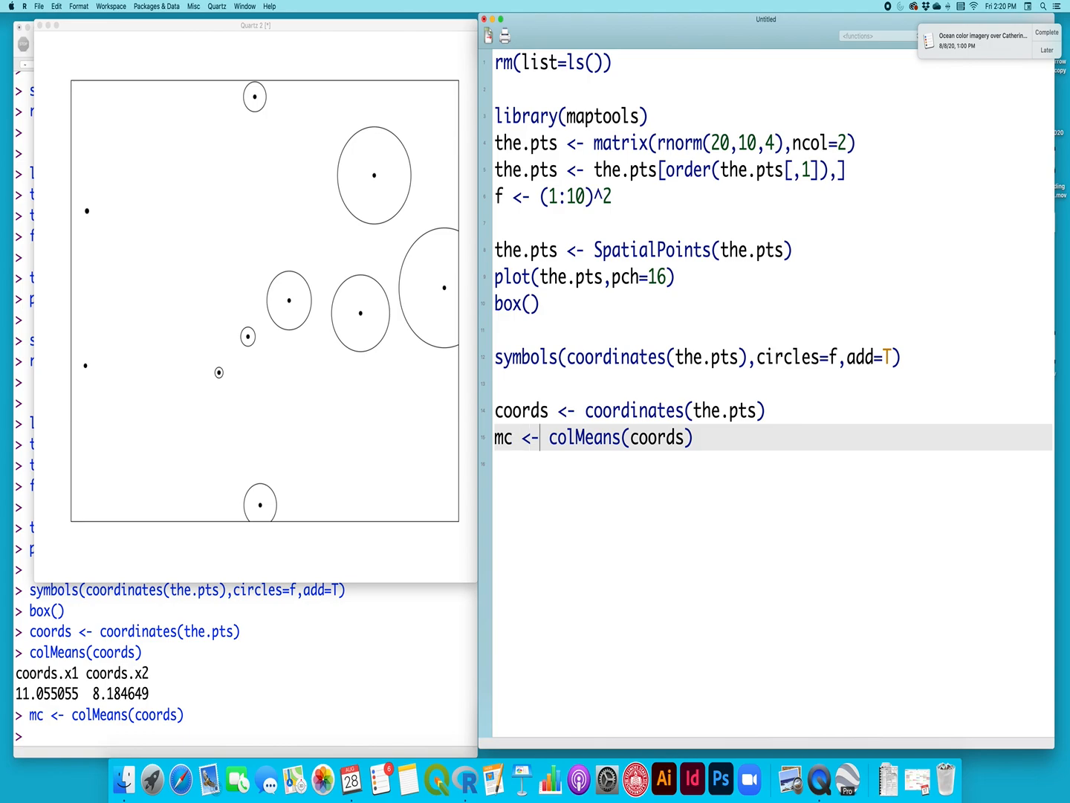
Build mc as a two-column matrix of colMeans(coords), convert it with SpatialPoints, and run.
text(matrix()
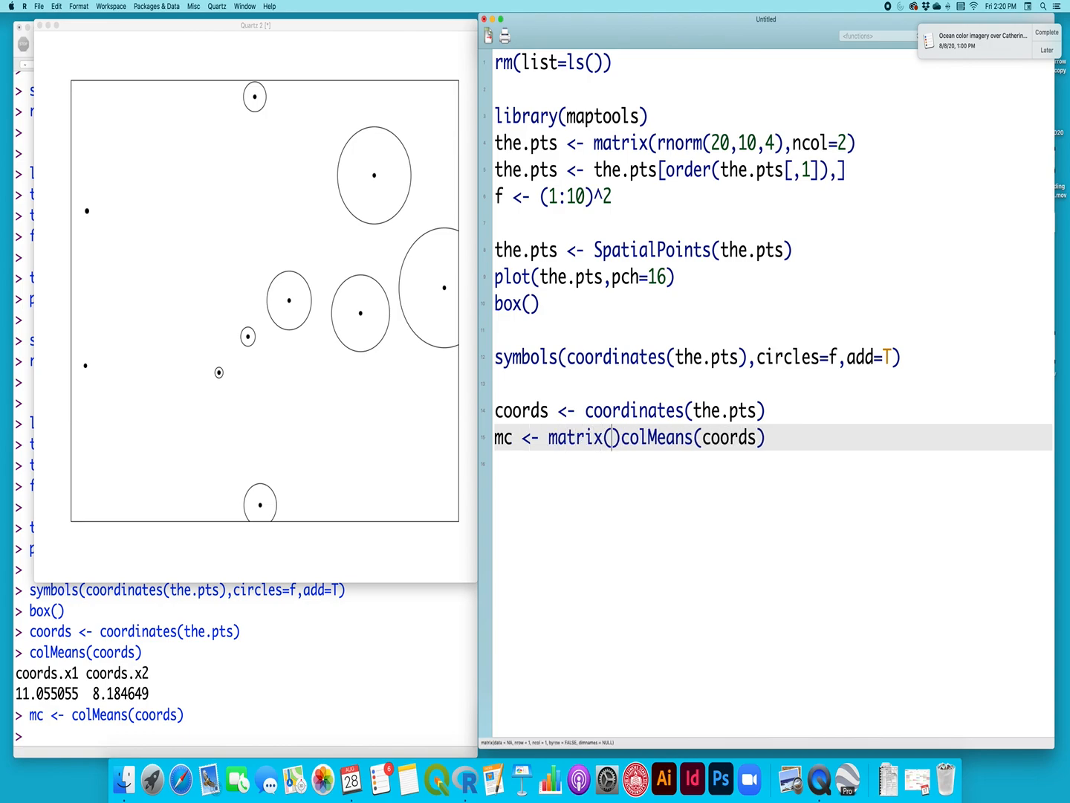
text(colMeans(coords),nco)
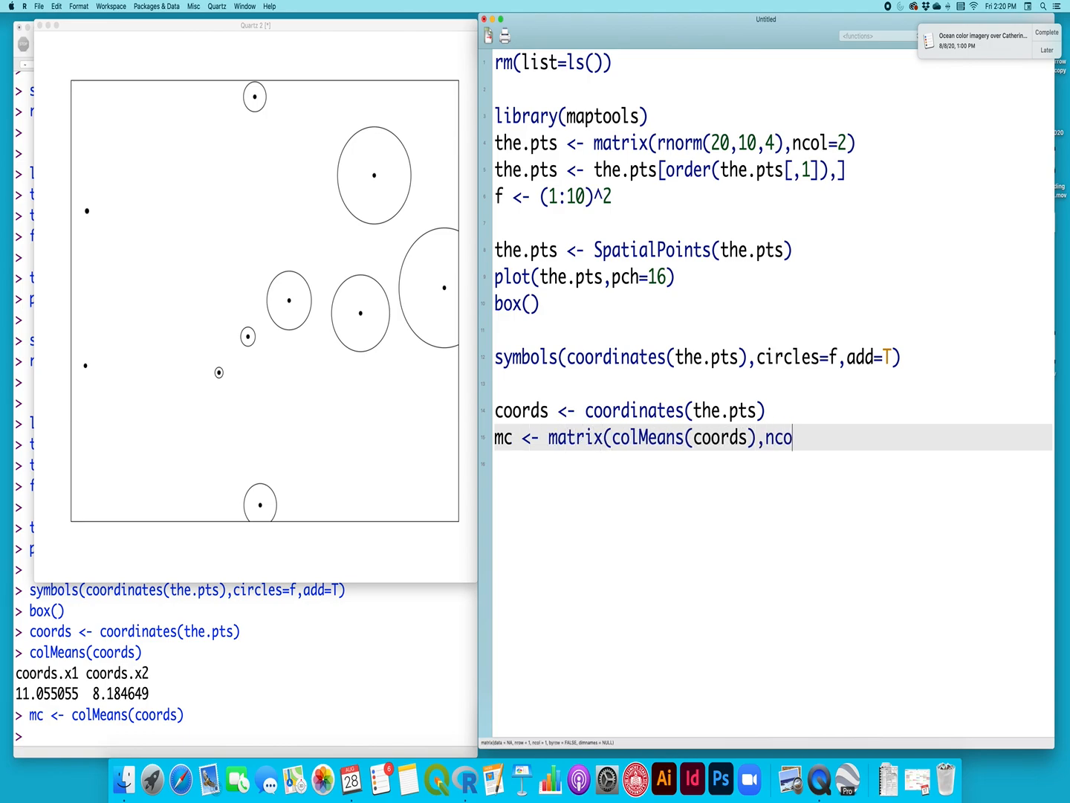
text(2)
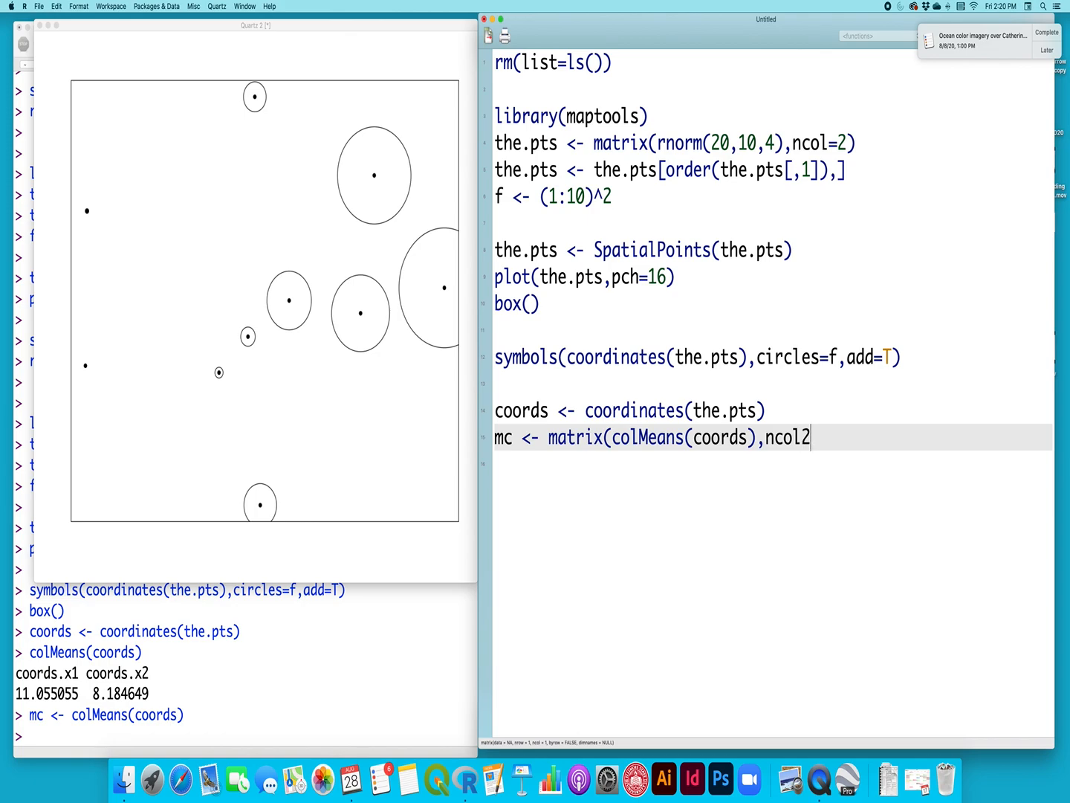
text())
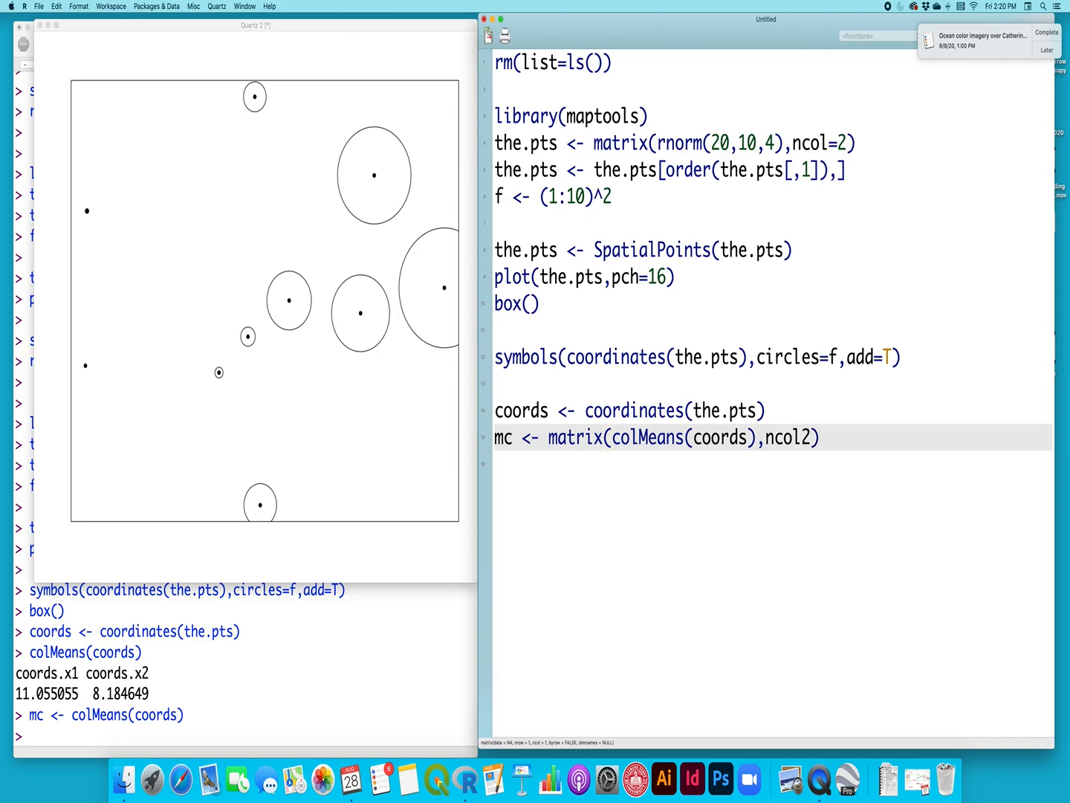
text(=)
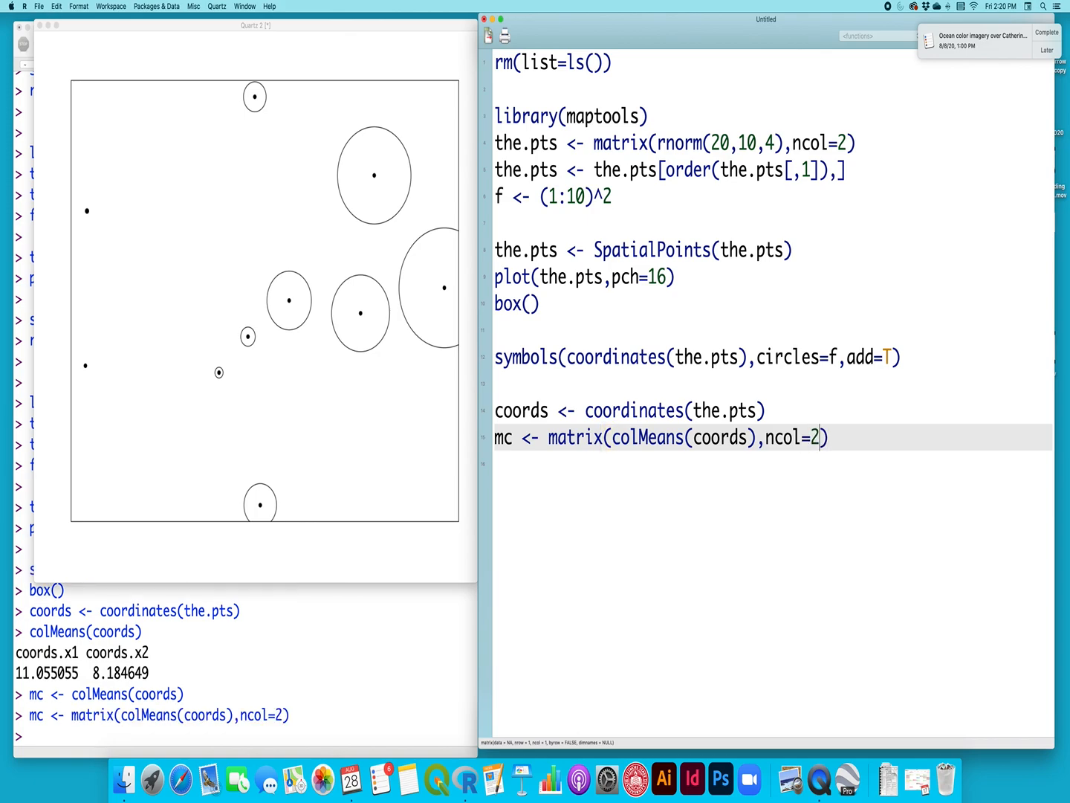
text(mc <- SpatialPoints)
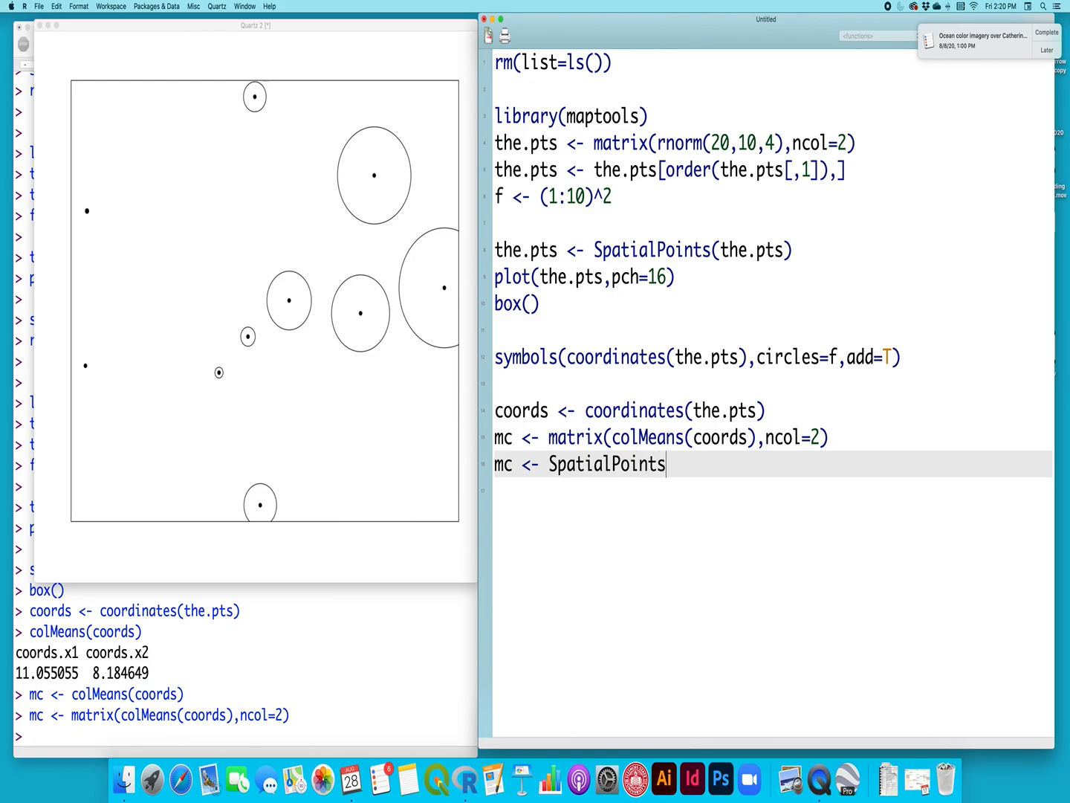
text((mc))
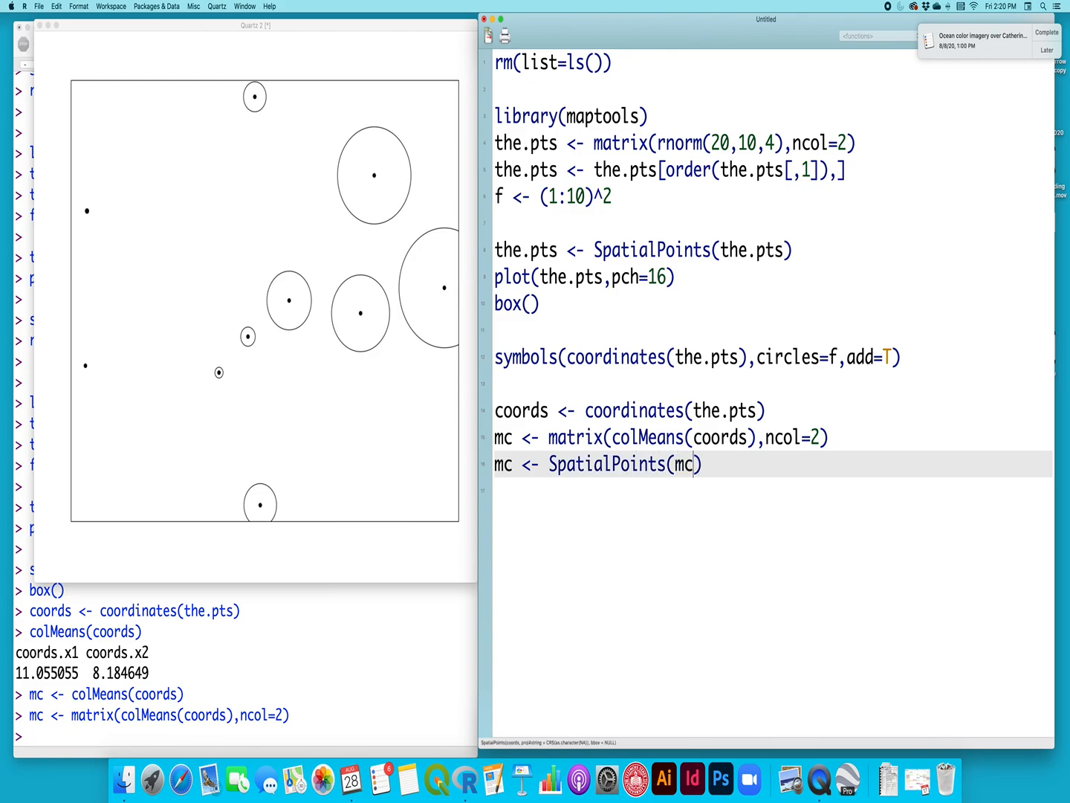
key(Return)
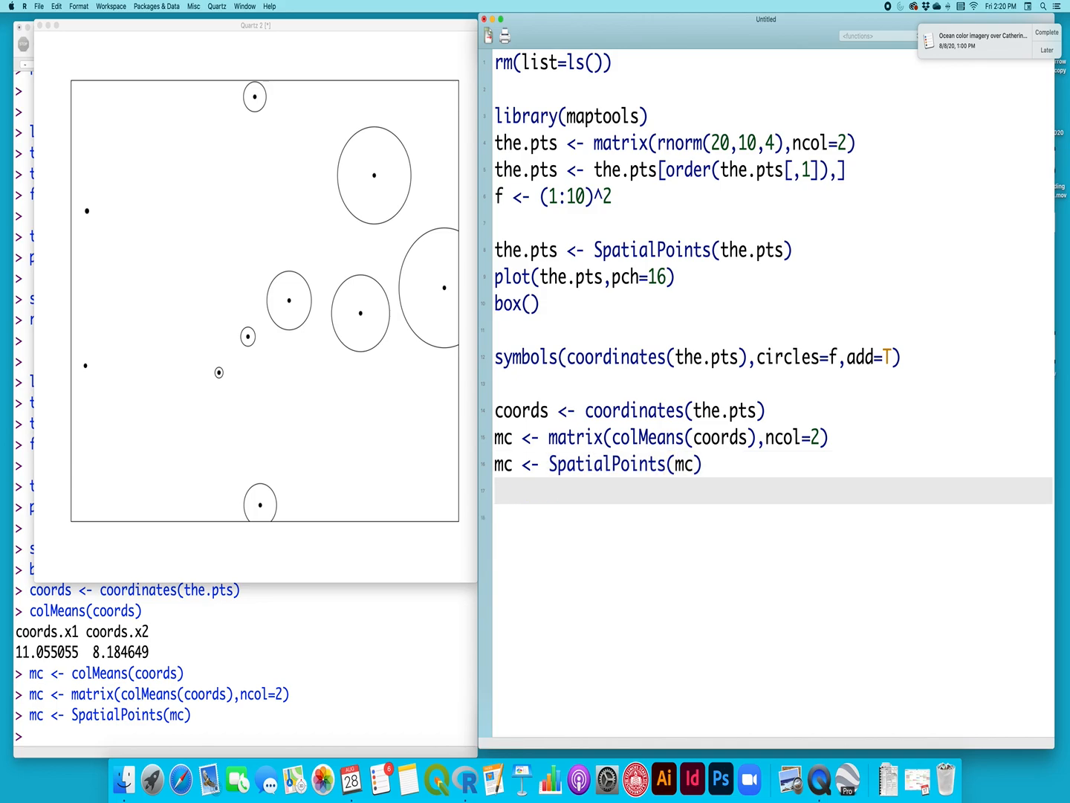
Begin typing an overlay plot call for mc with add set.
text(p)
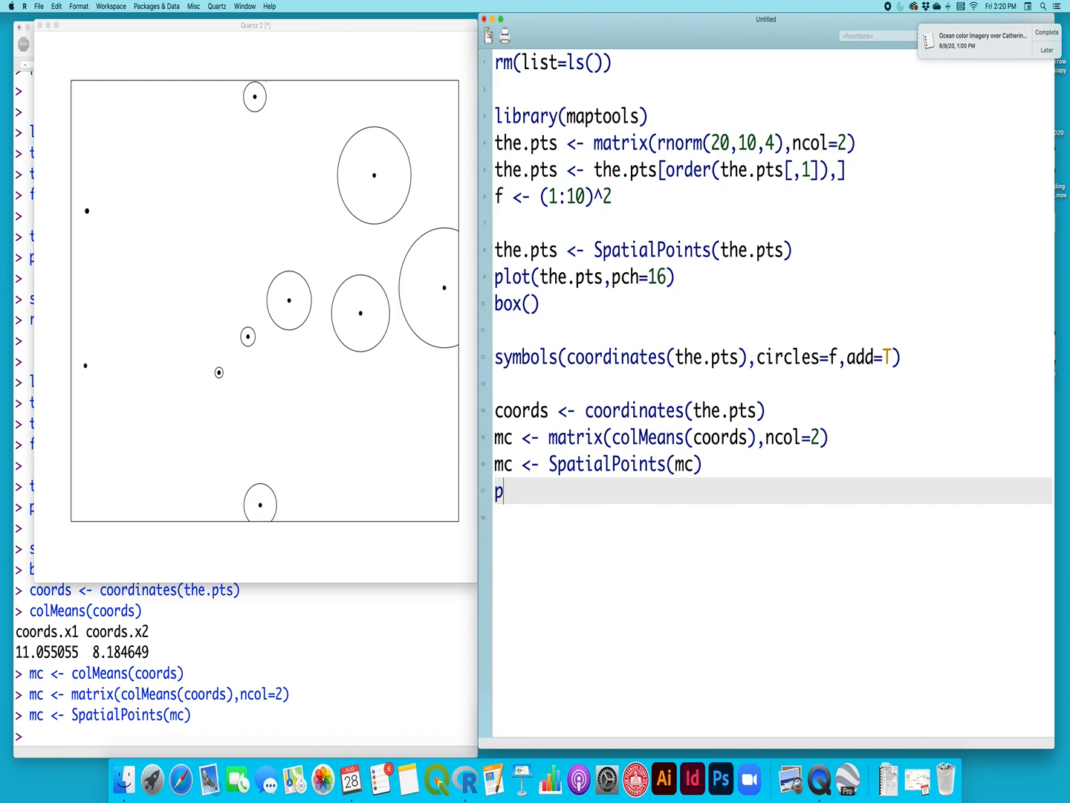
text(lot())
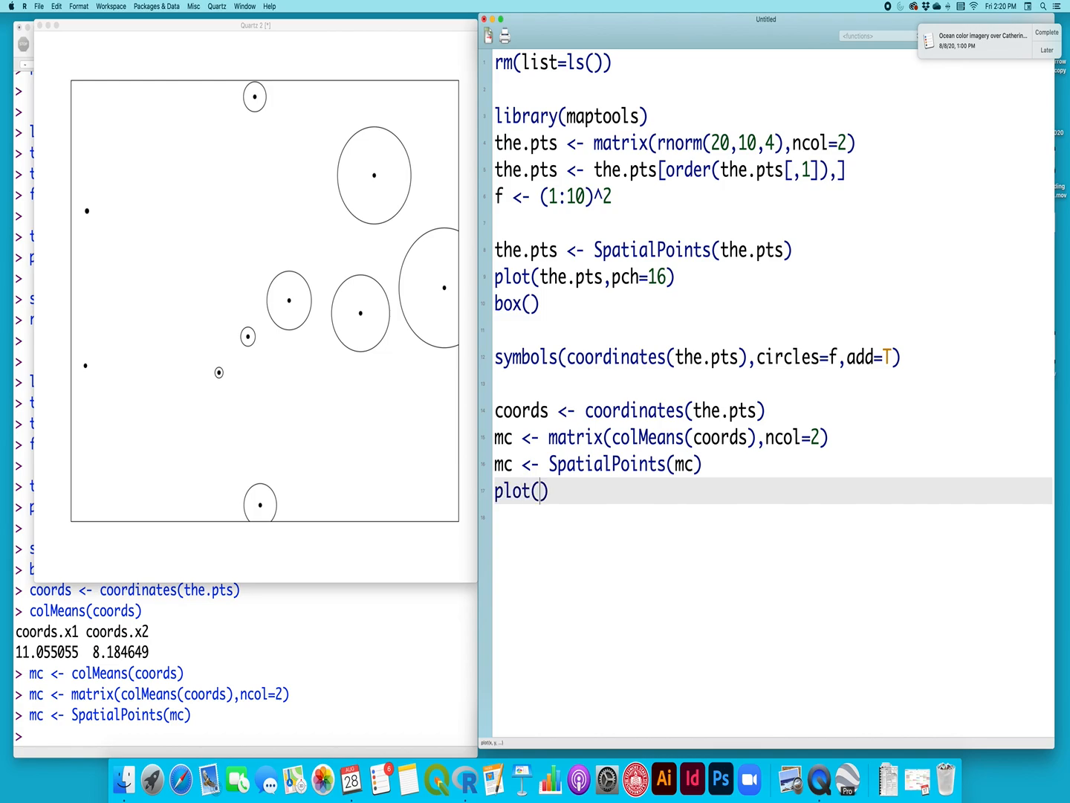
text(mc,add-)
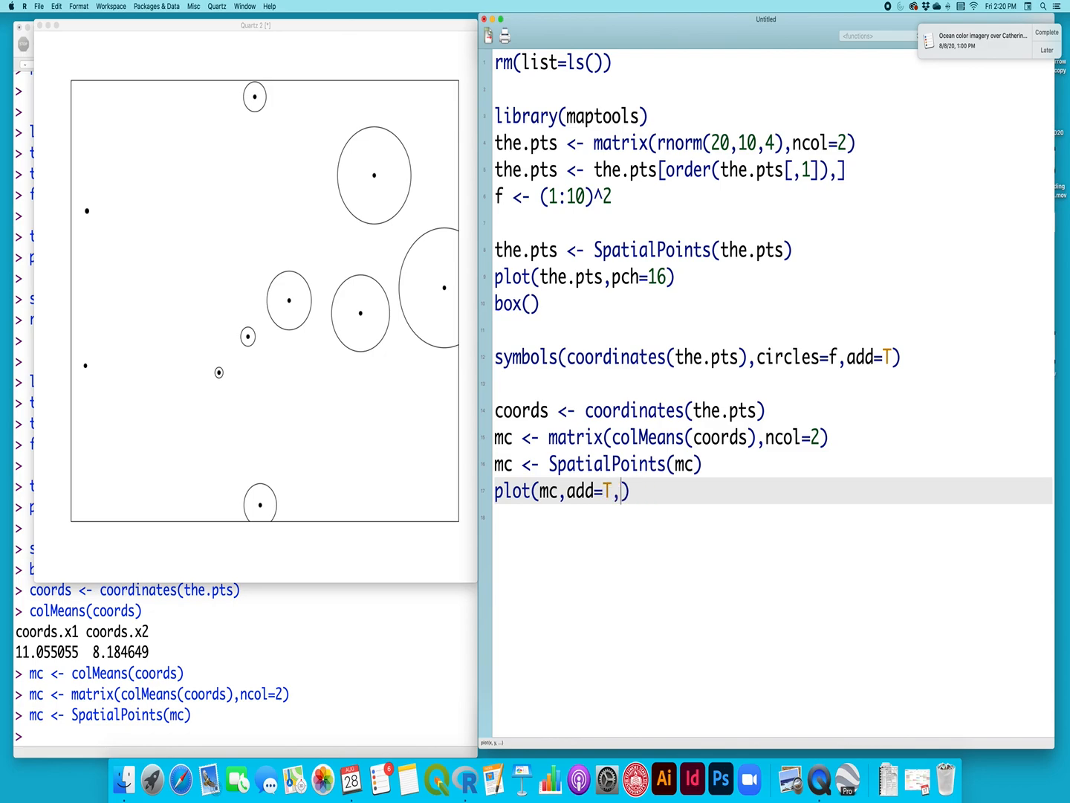
Complete the mean-centre plot call with a filled point symbol, pch=16, in red.
text(pch=16,col="red)
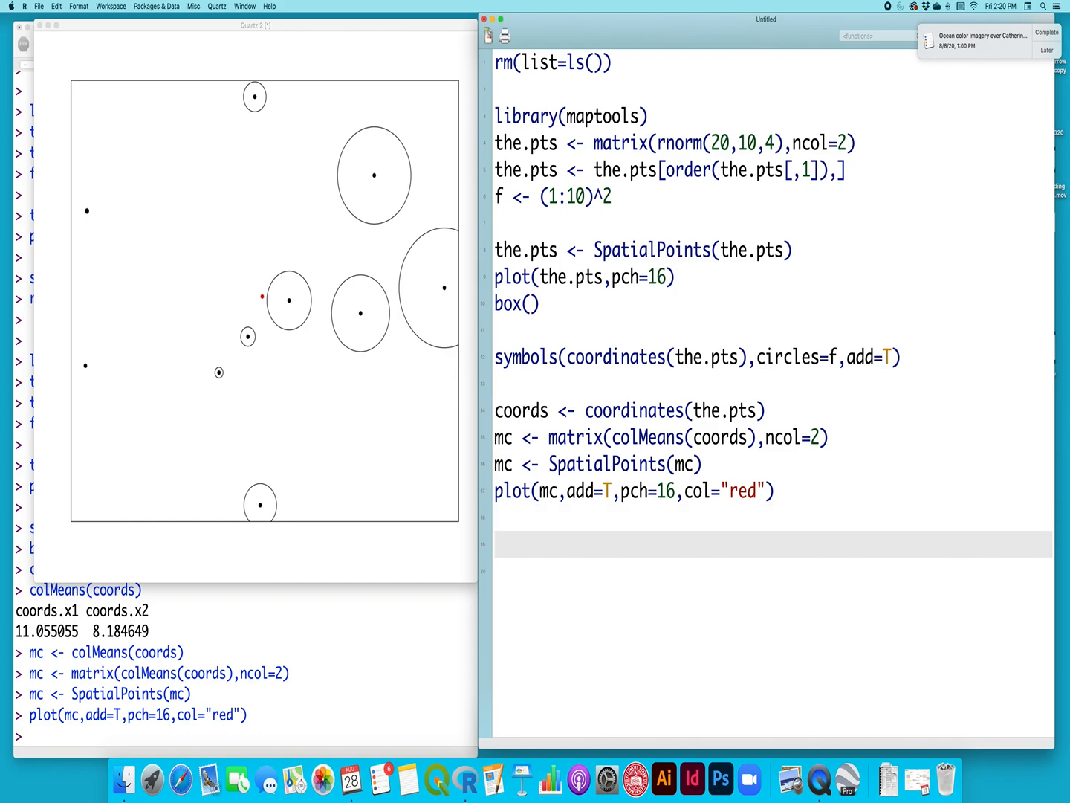
Compute wmc <- apply(coords,2,weighted.mean,w=f) and run it.
text(wmc)
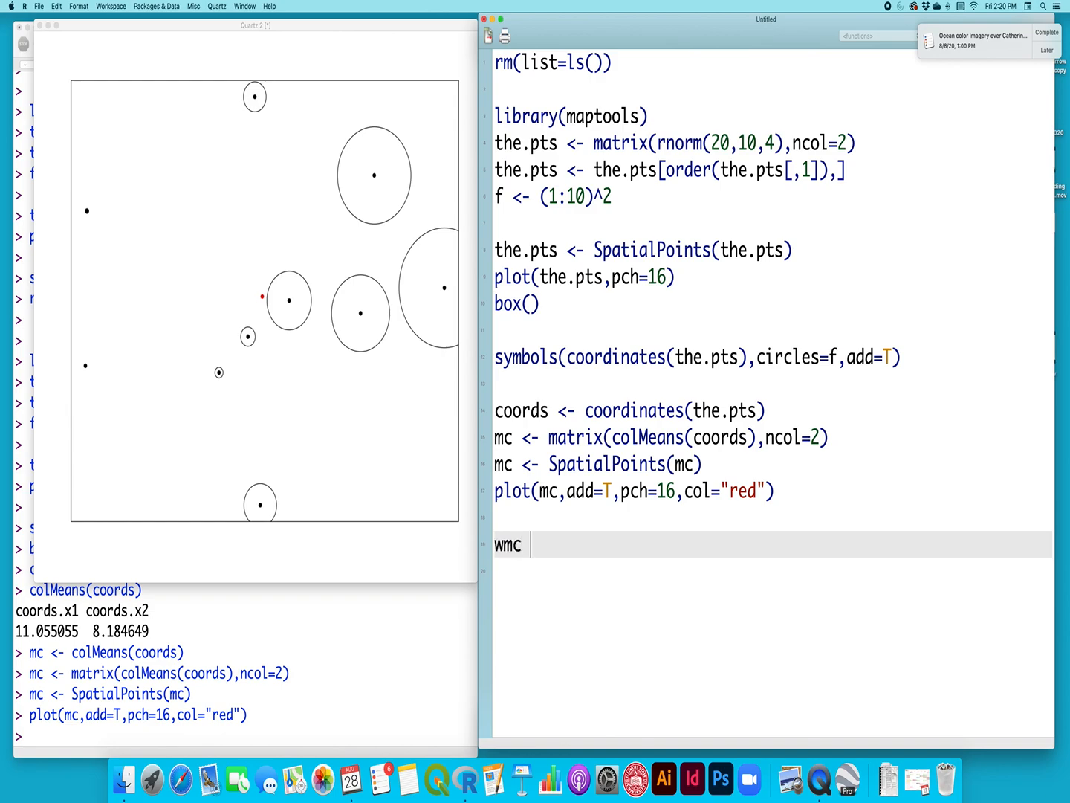
text(<-)
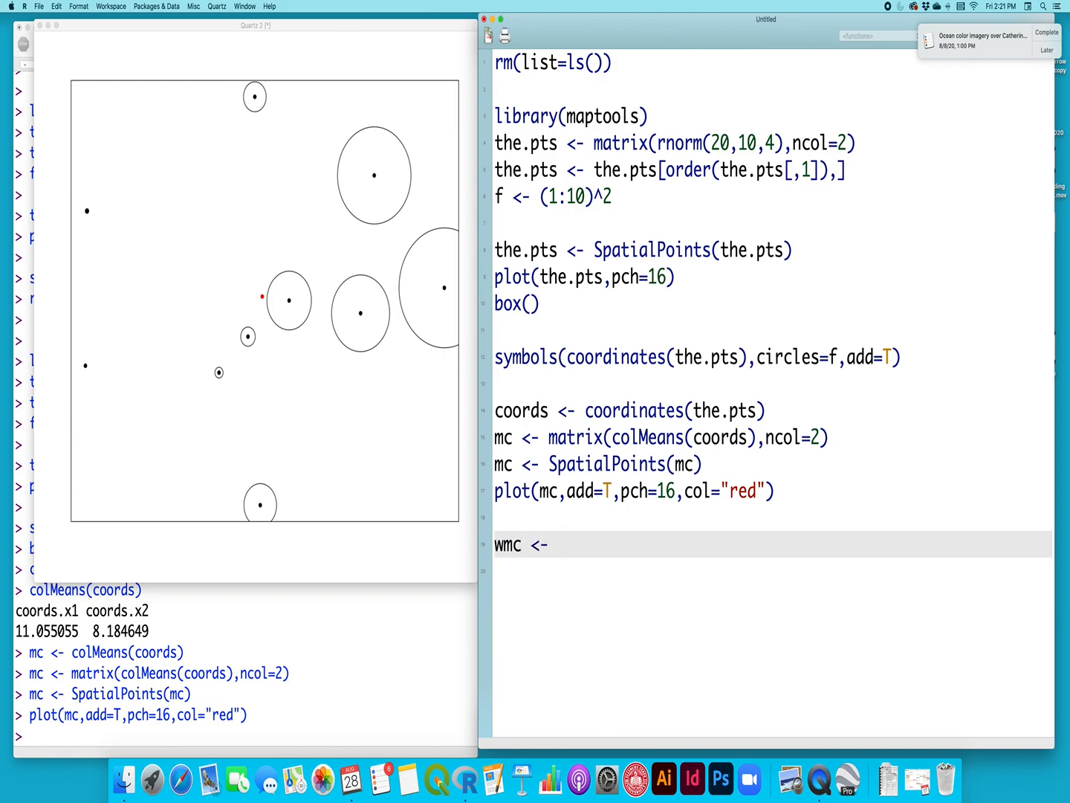
text(lapply)
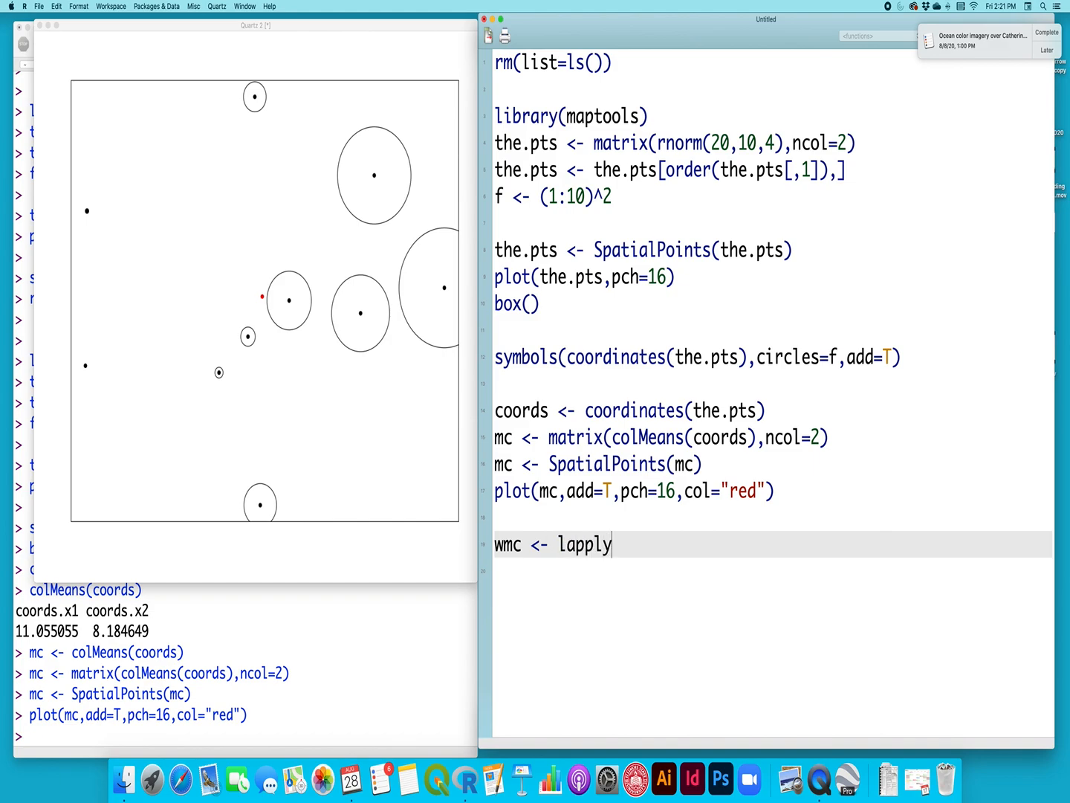
text(())
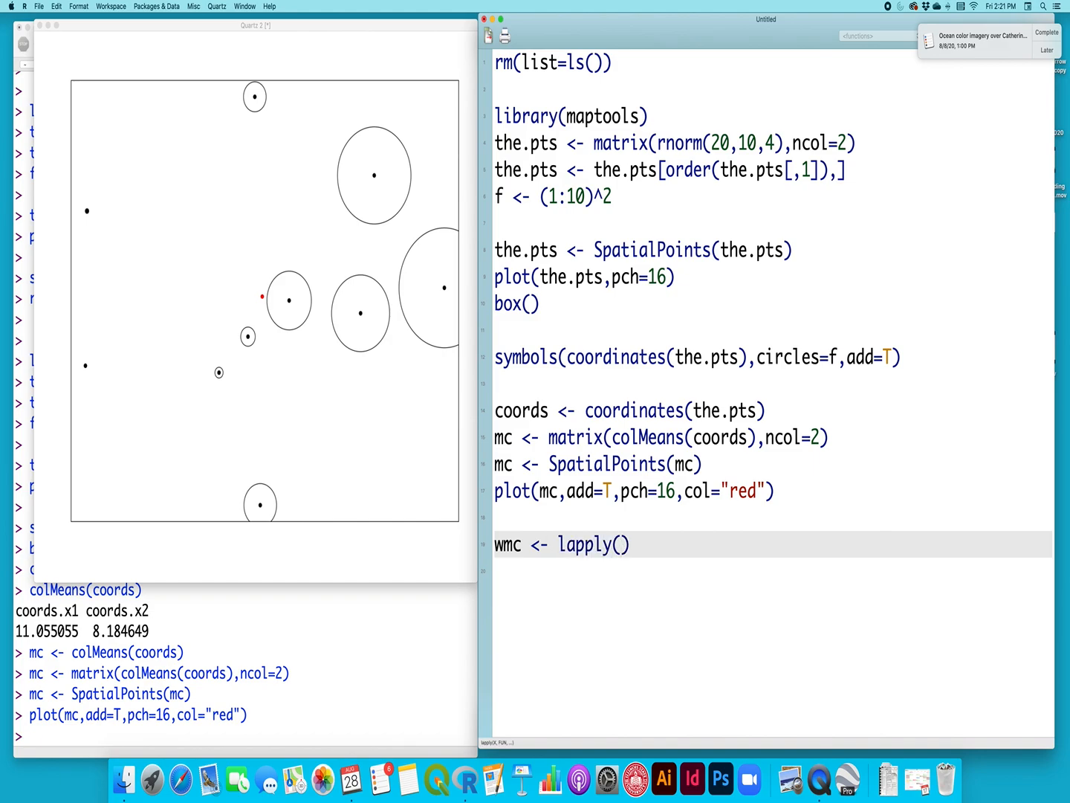
text(a)
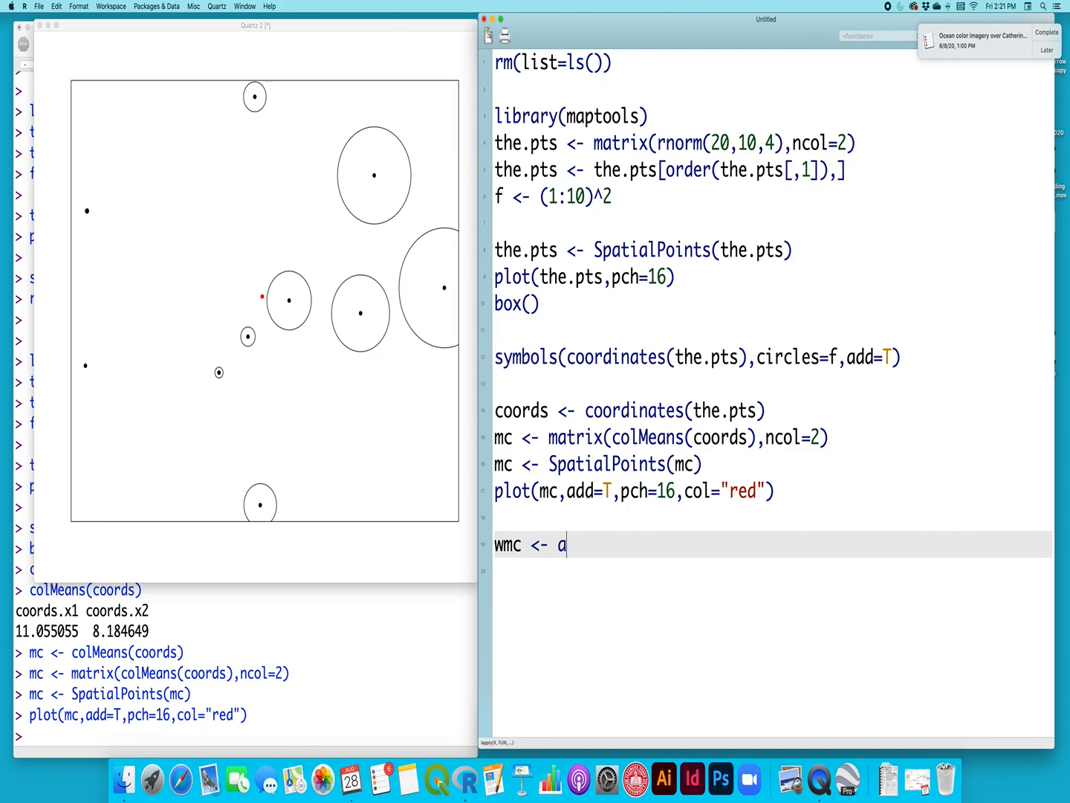
text(pply())
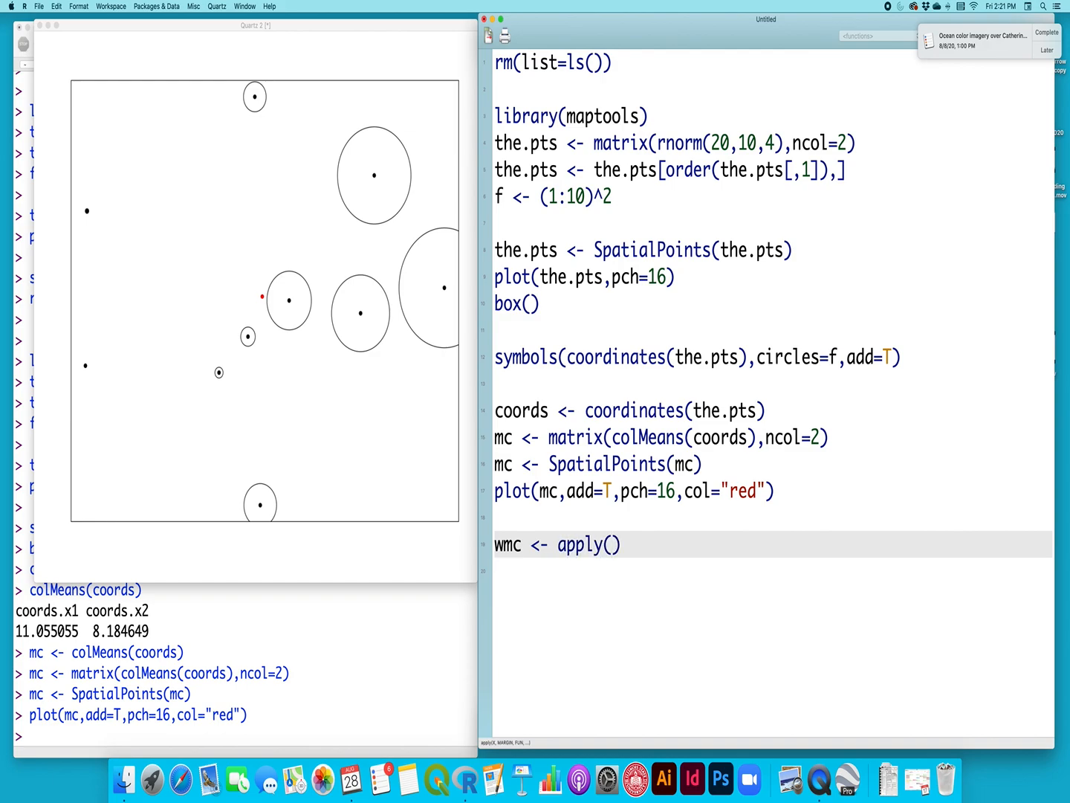
text(coords,)
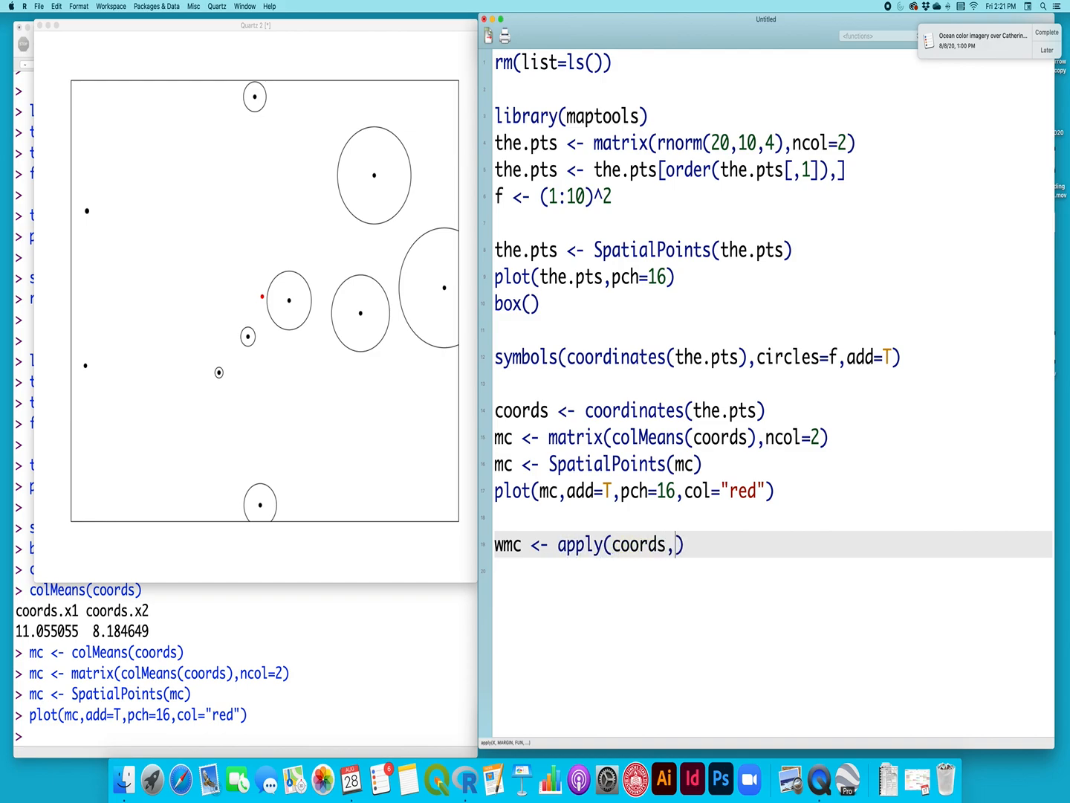
text(2,)
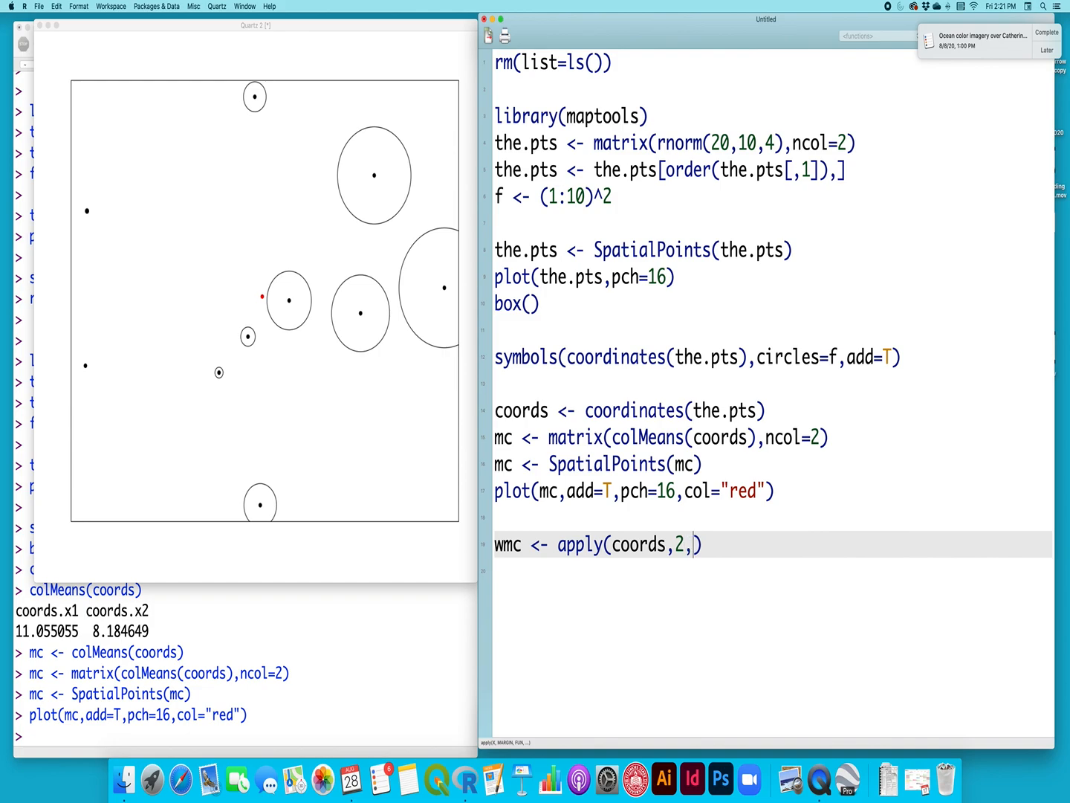
text(weighte.)
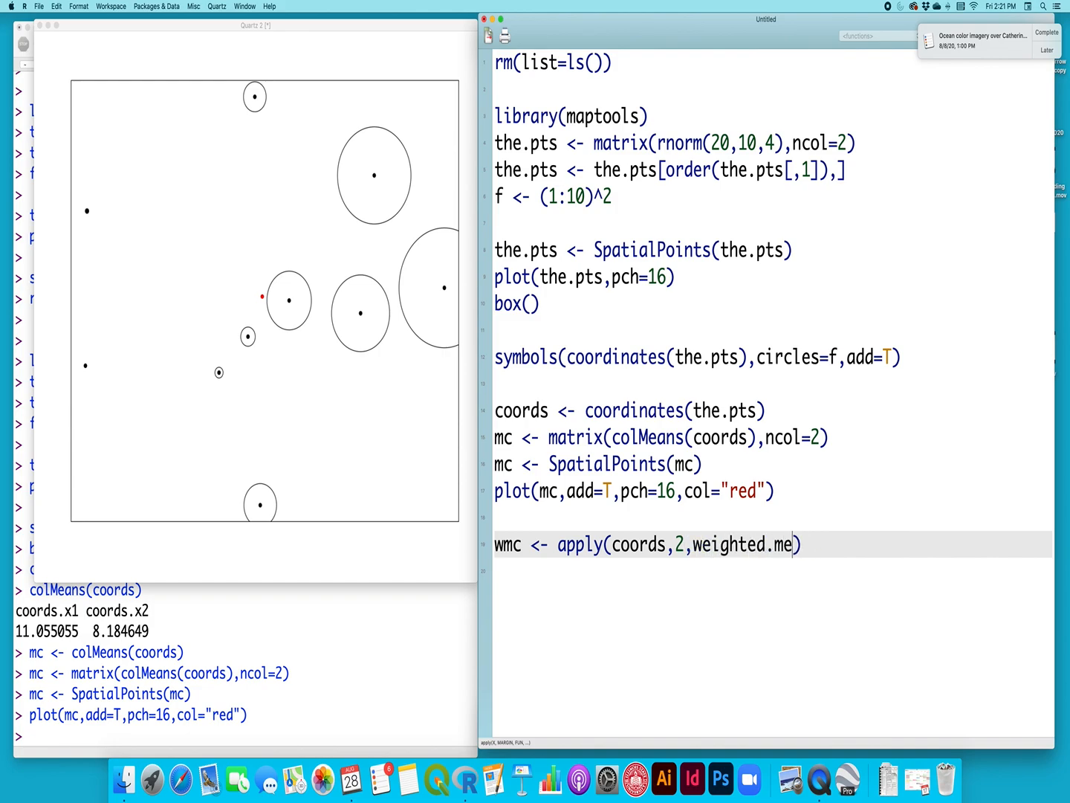
text(an,)
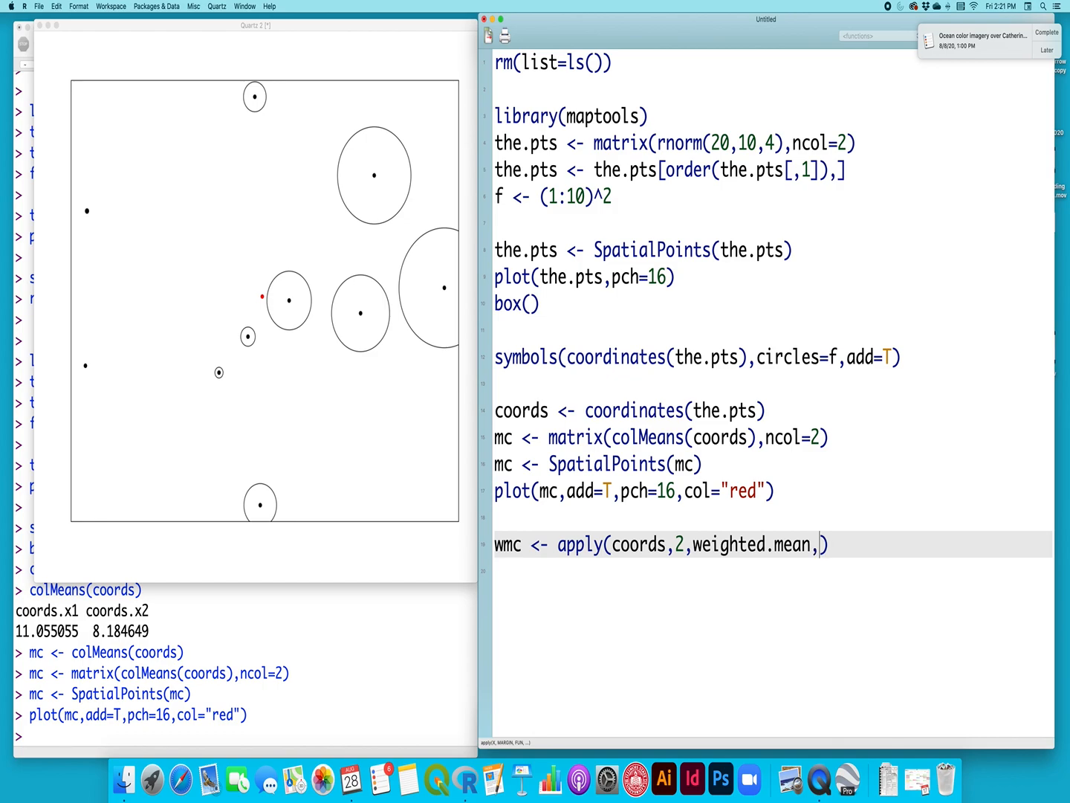
text(w=f)
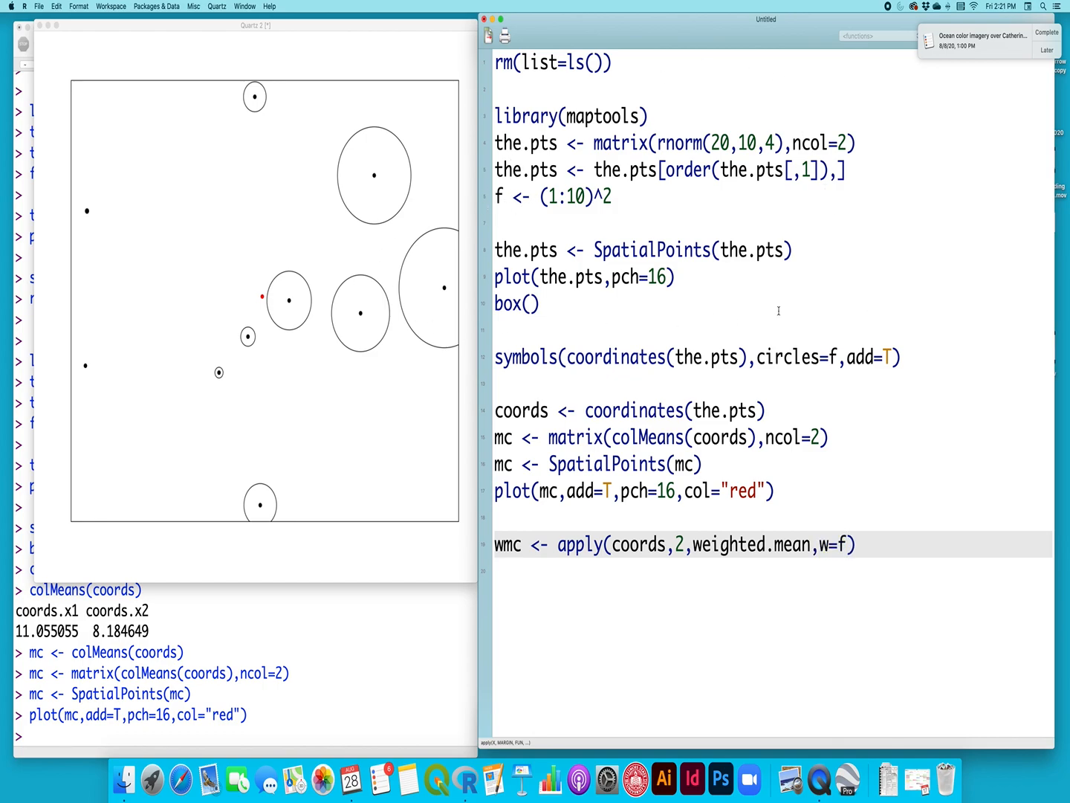
key(enter)
text(wmc)
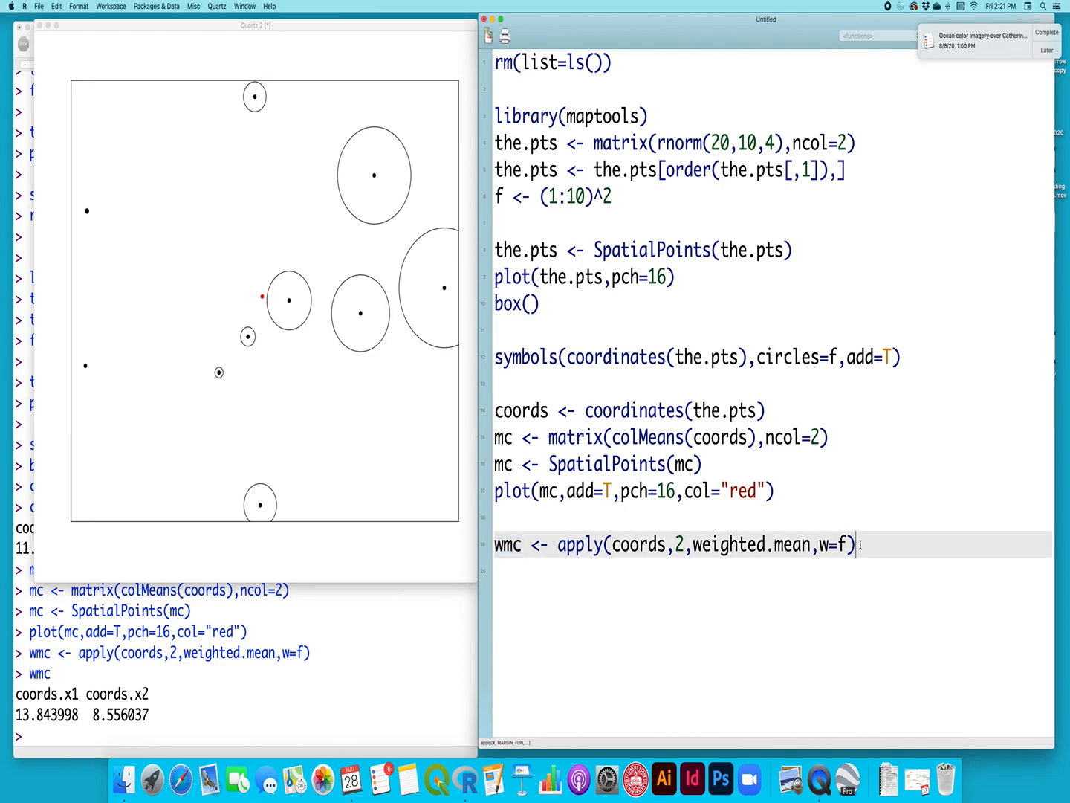
Convert wmc with SpatialPoints(matrix(wmc,ncol=2)) and run the line.
key(Return)
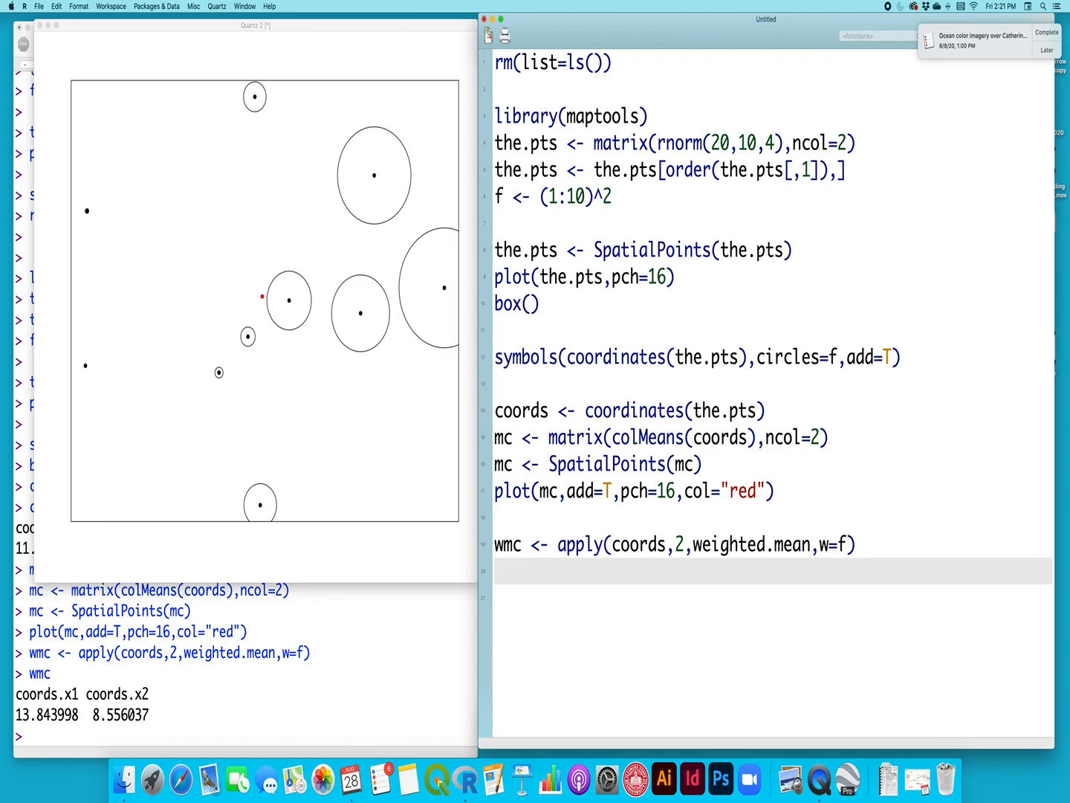
text(wmc <-)
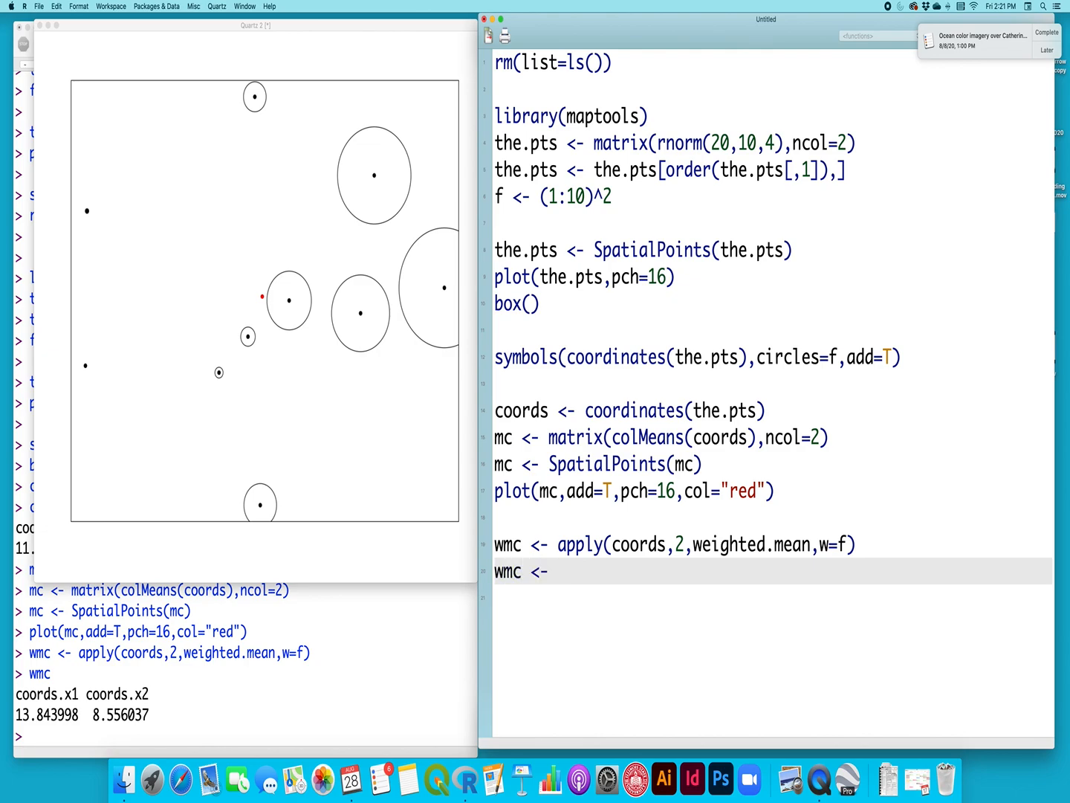
text(SpatialPoints(matri)
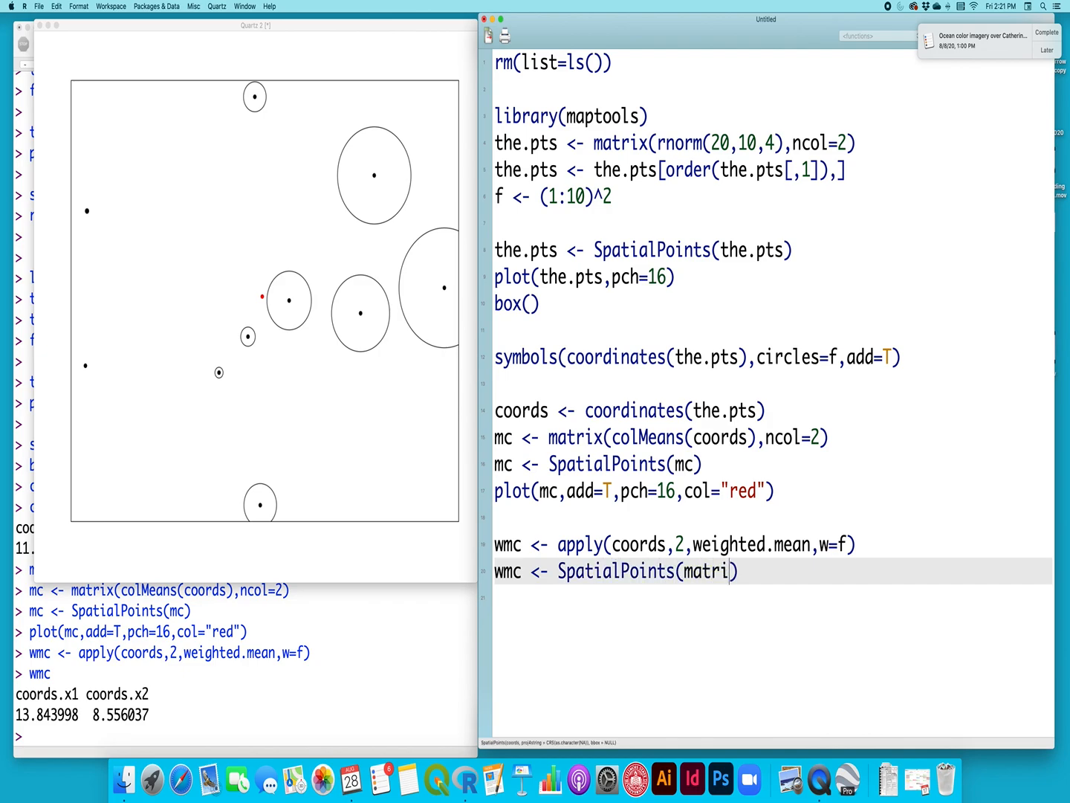
text((wmc,)
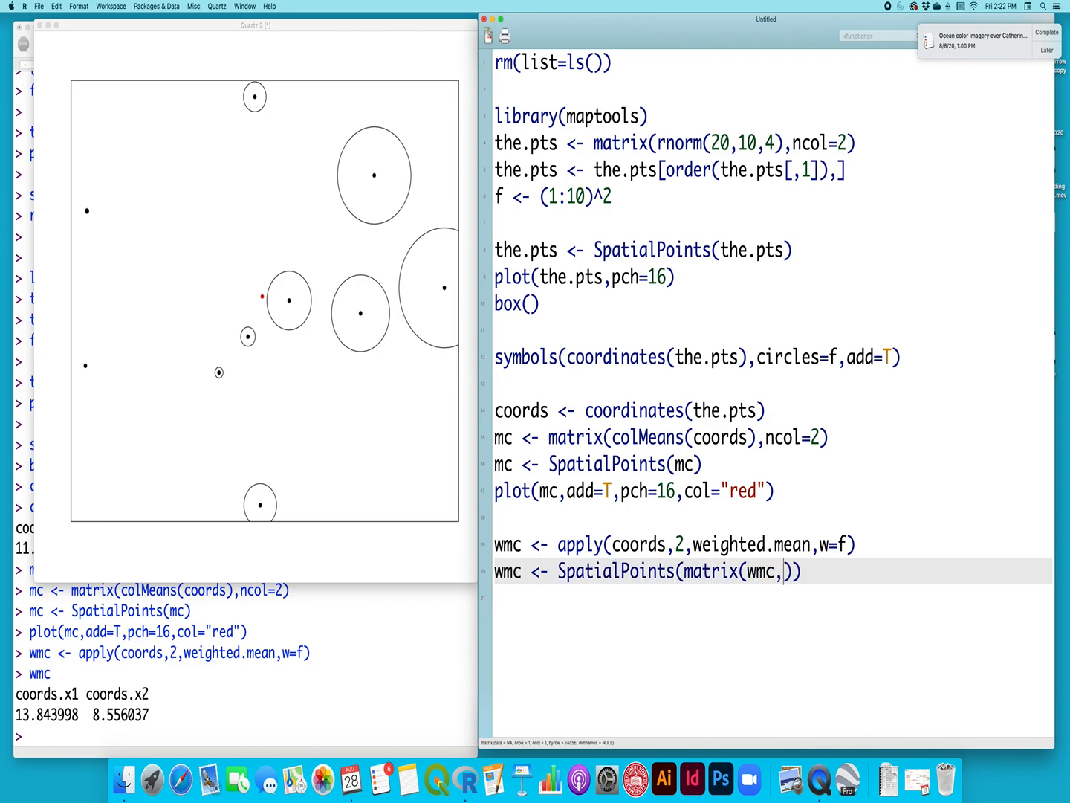
text(ncol)
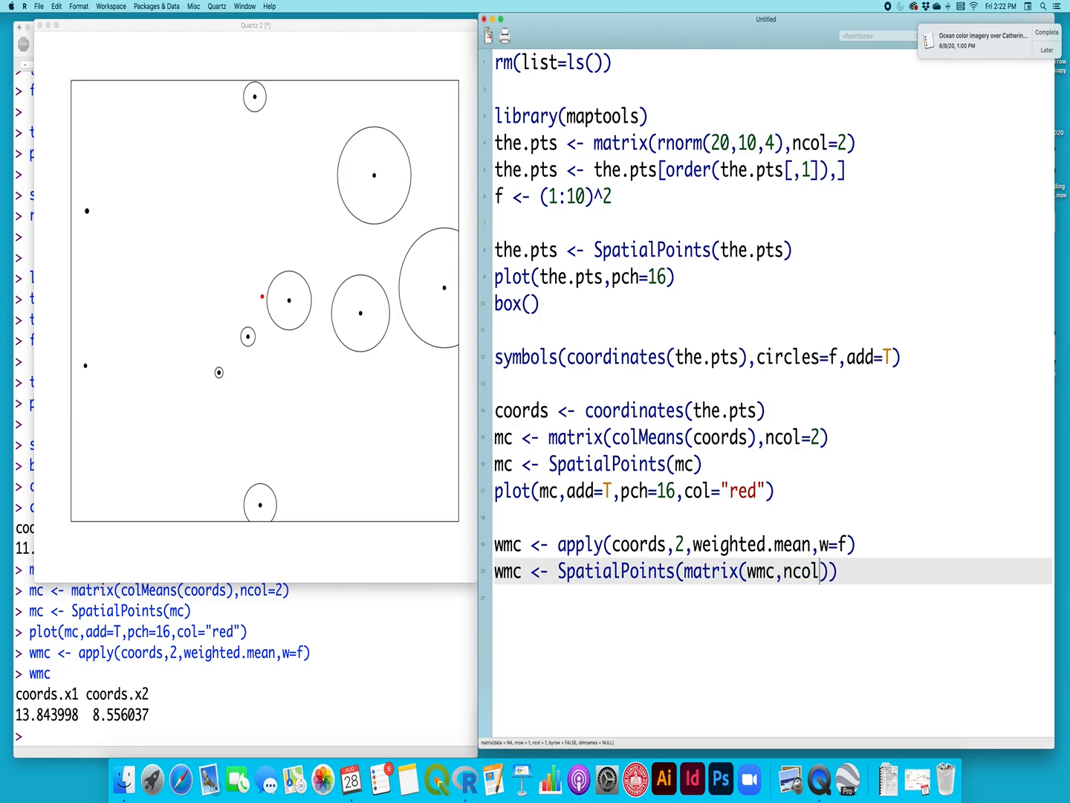
text(2)
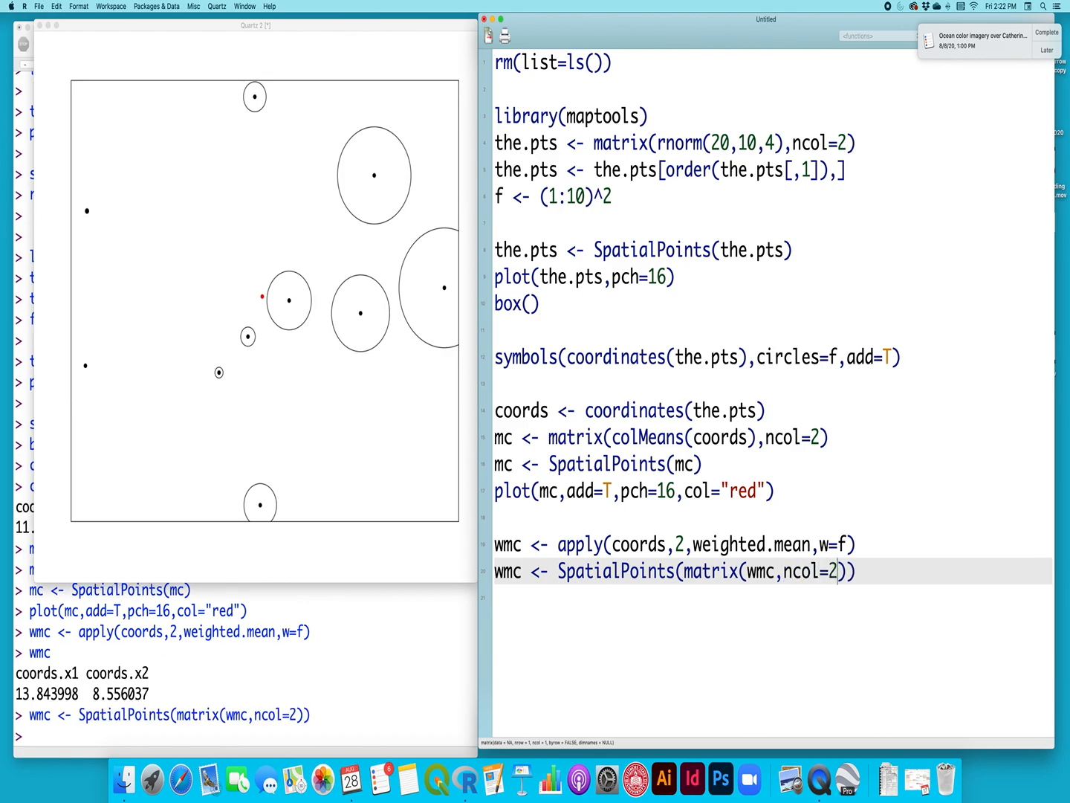
key(Return)
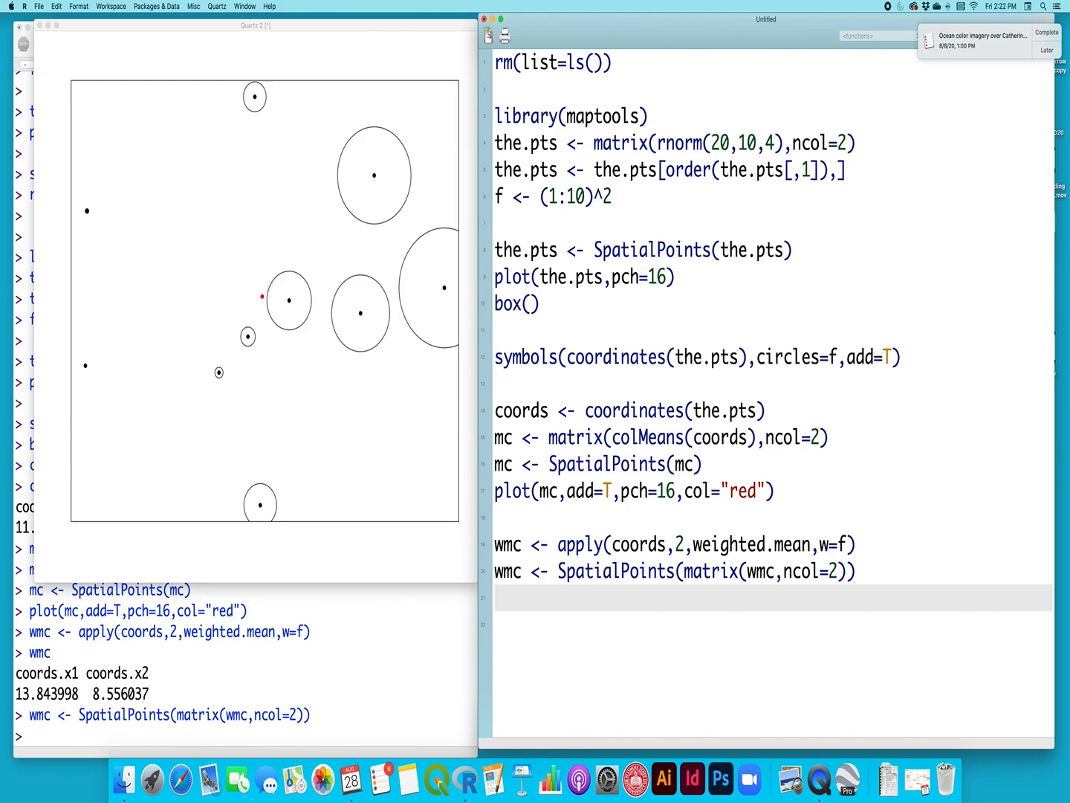
Type plot(wmc,add=T,pch1=6,col="blue") to overlay the weighted mean centre in blue.
text(plot(wmc,)
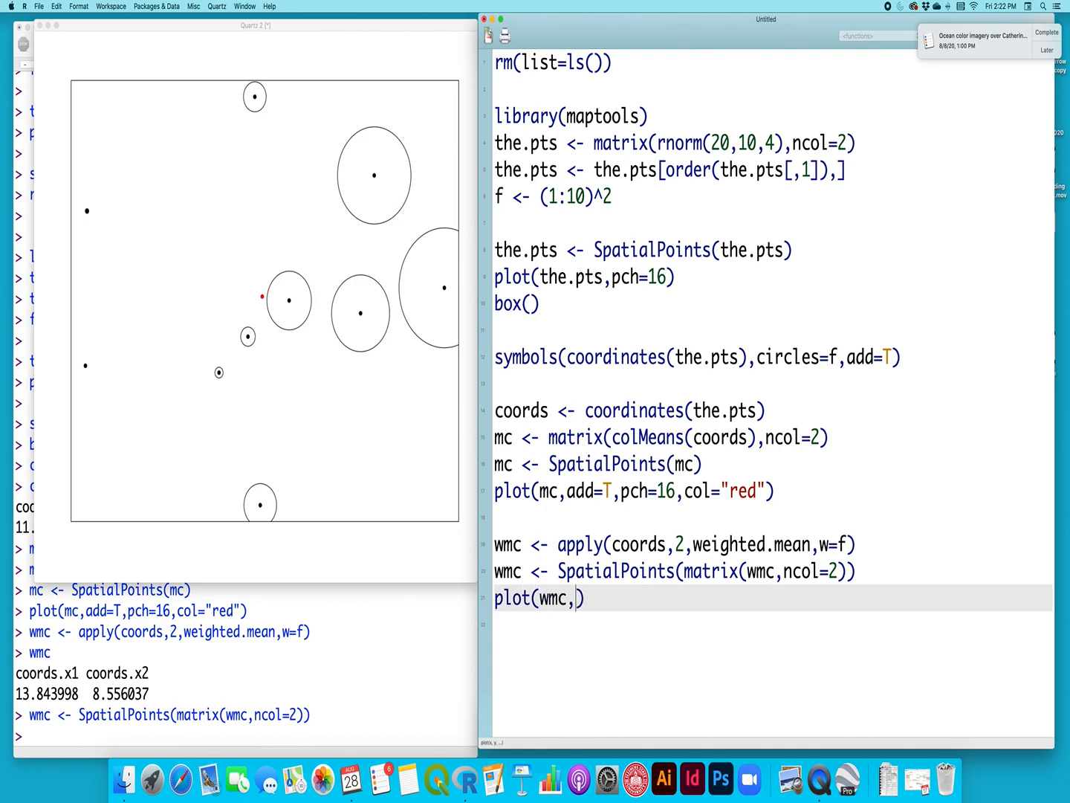
text(add=T)
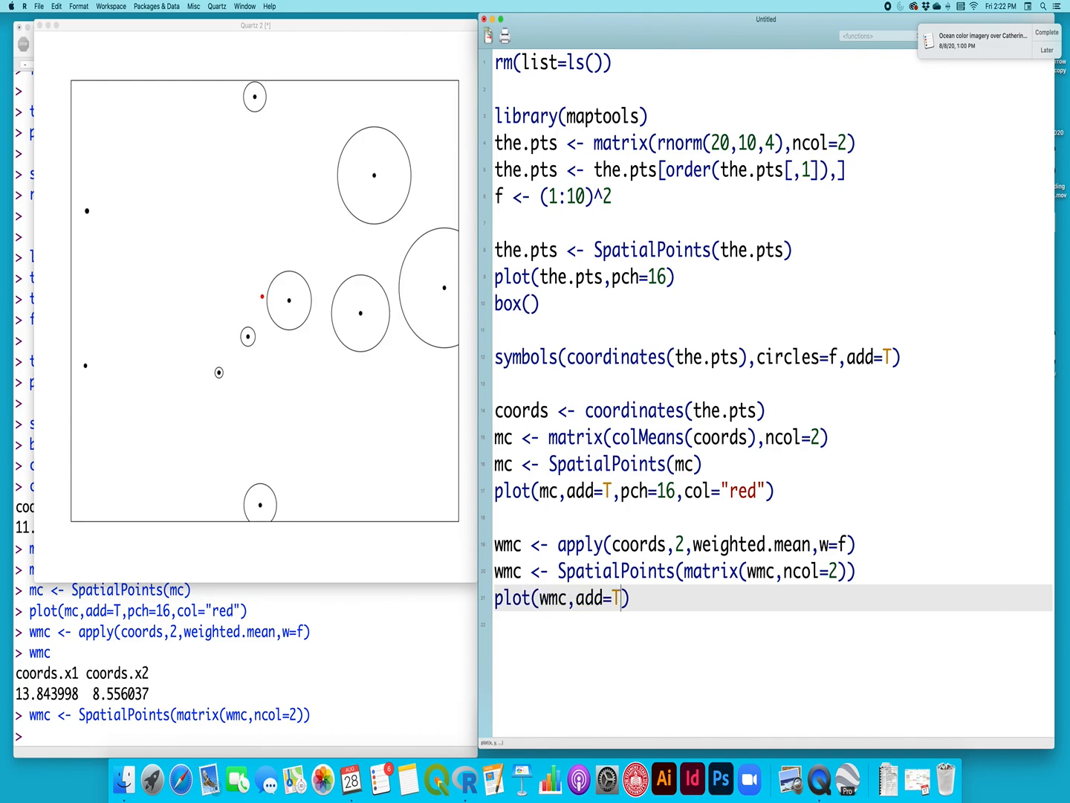
text(,pch1)
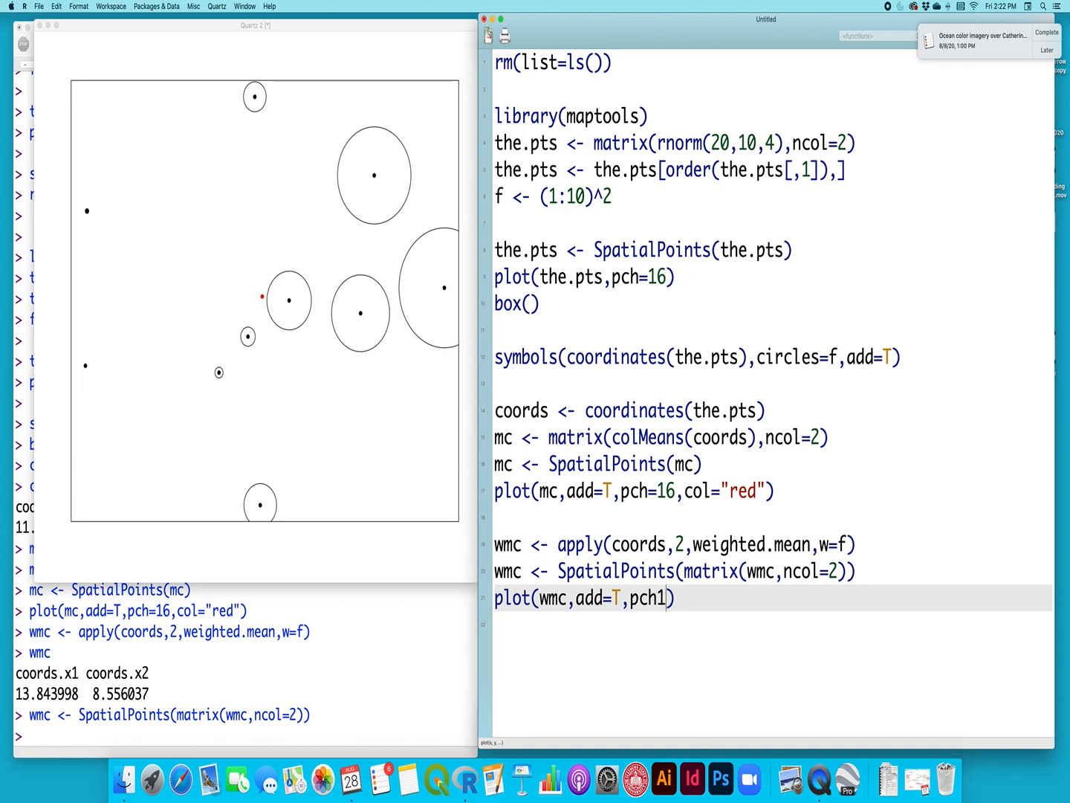
text(=6,col)
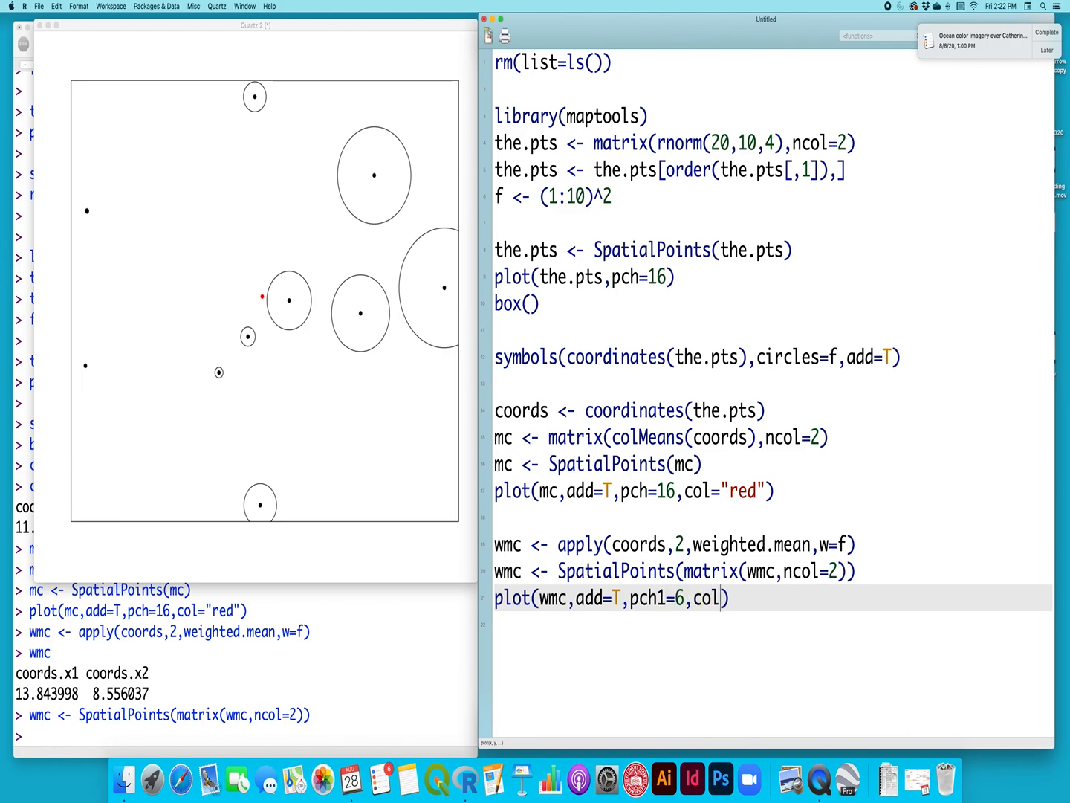
text("blue")
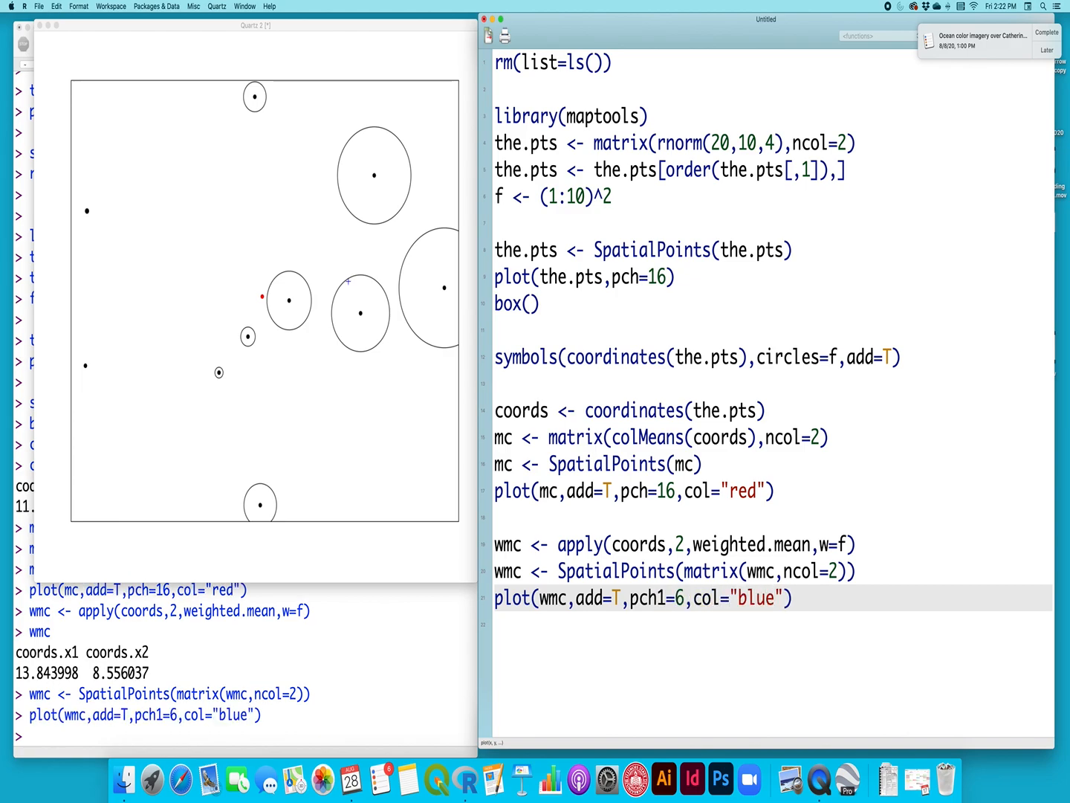